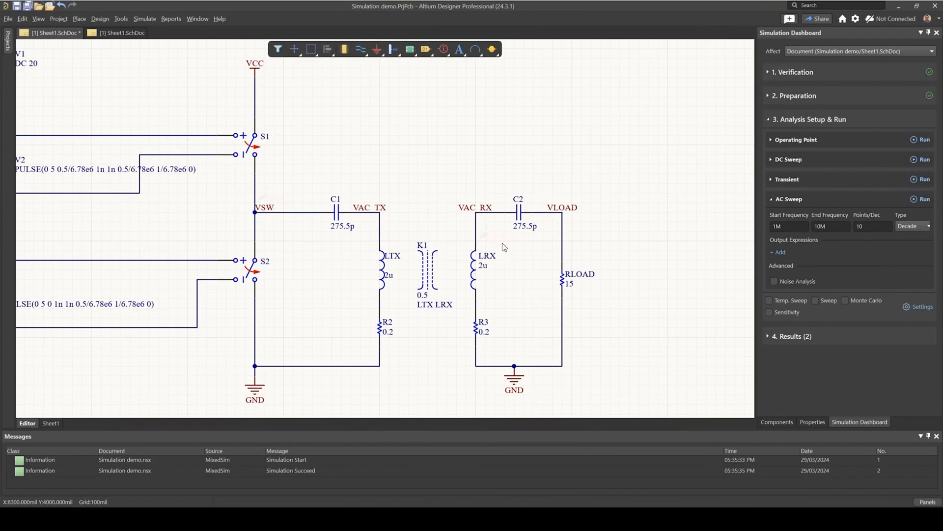
mouse_move(337, 149)
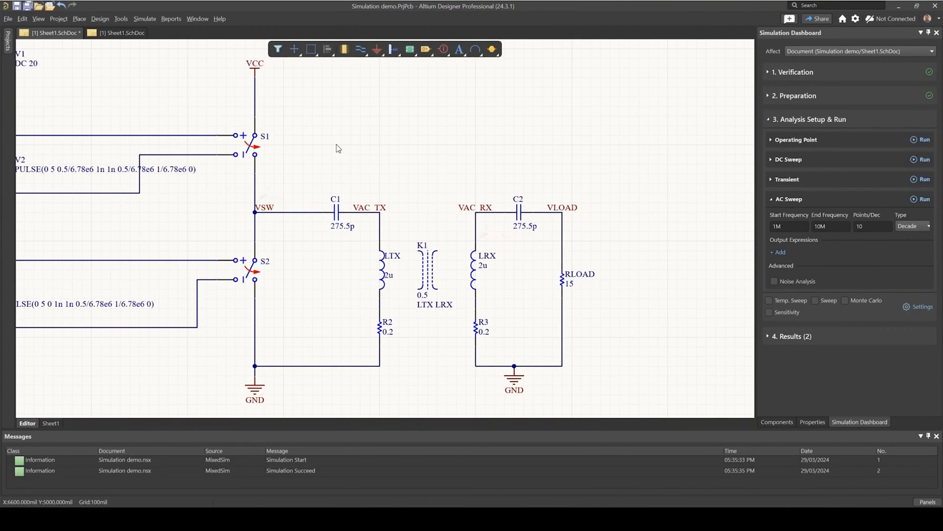
mouse_move(516, 237)
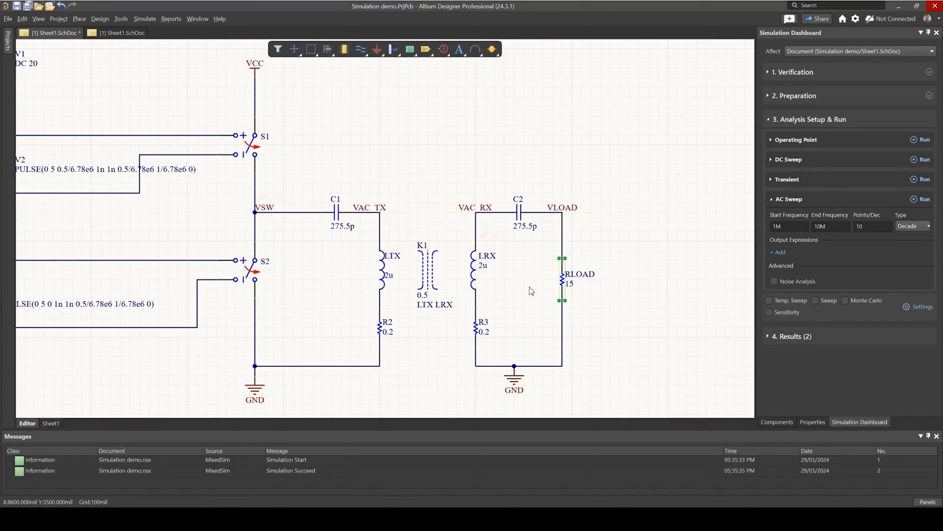
mouse_move(518, 237)
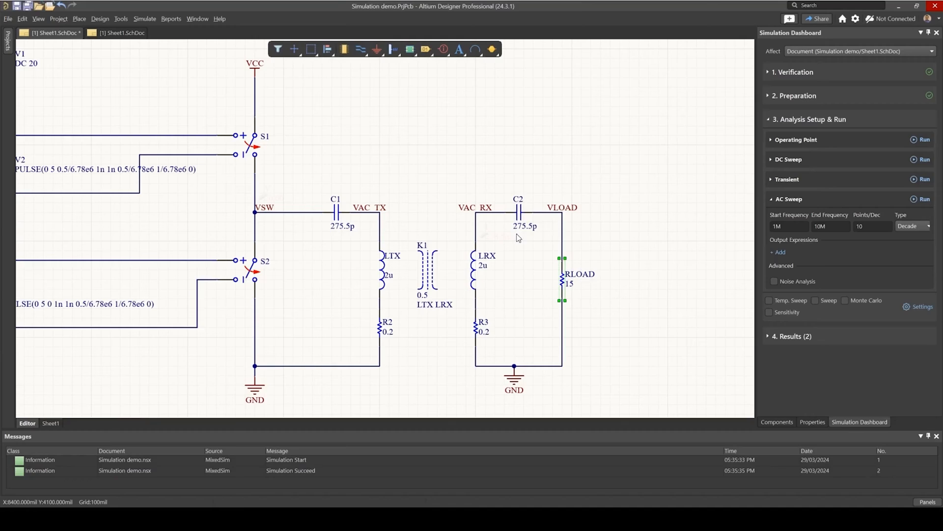
mouse_move(556, 301)
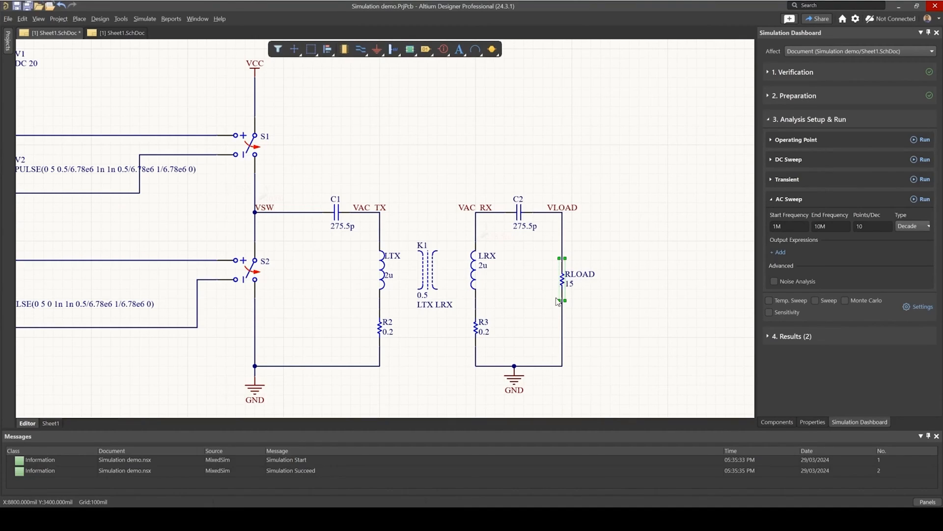
mouse_move(564, 285)
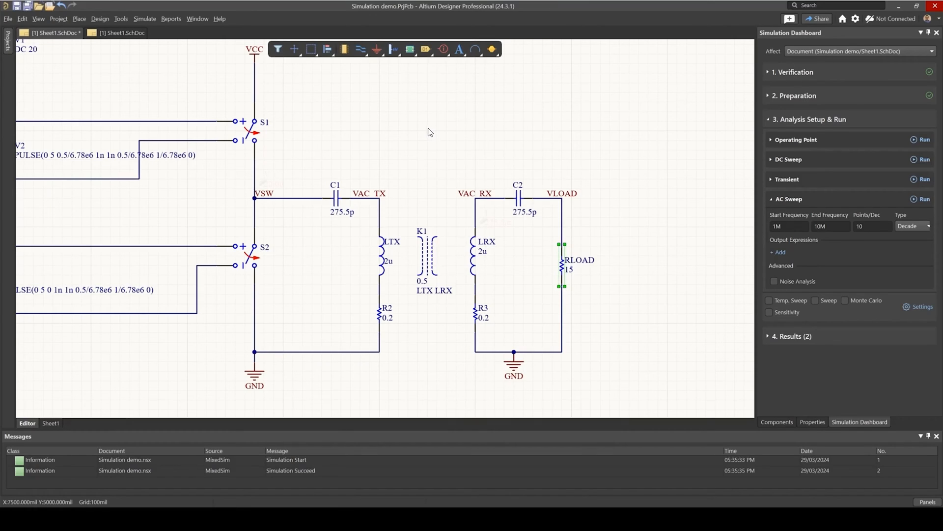
mouse_move(427, 115)
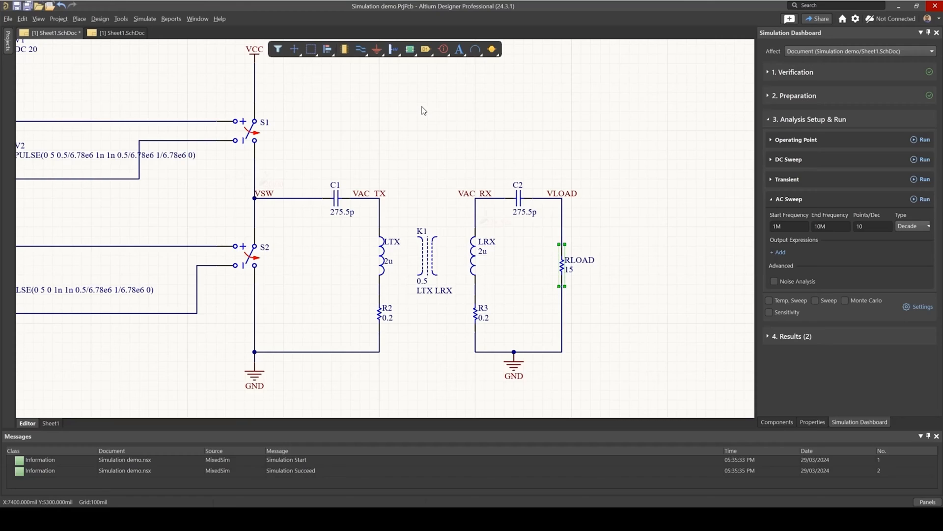
mouse_move(413, 111)
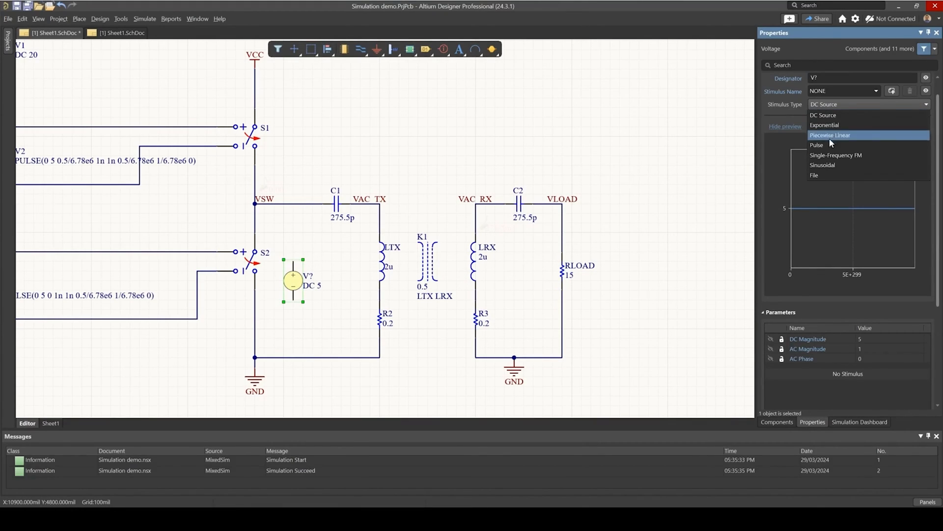
Set source V4 to a sinusoidal SIN(0 1 1Meg 0 0 0) stimulus wired from VSW to GND.
click(827, 164)
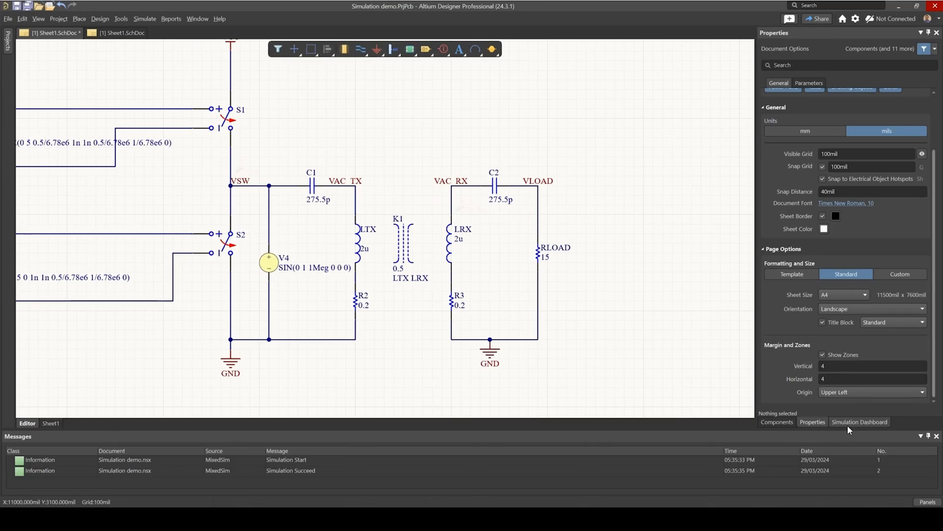
click(860, 421)
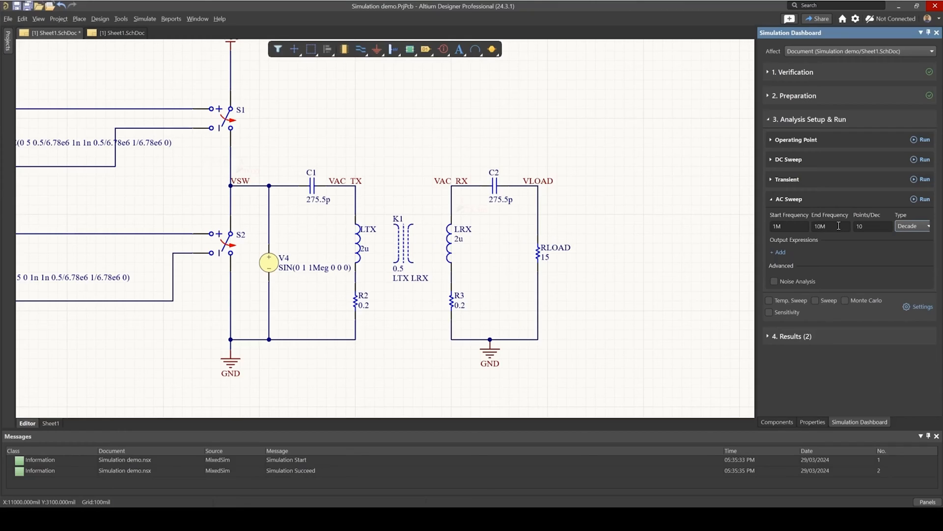
Set the AC sweep from 1e6 to 20e6 Hz, 100 points, Linear type.
click(789, 226)
text(20e6)
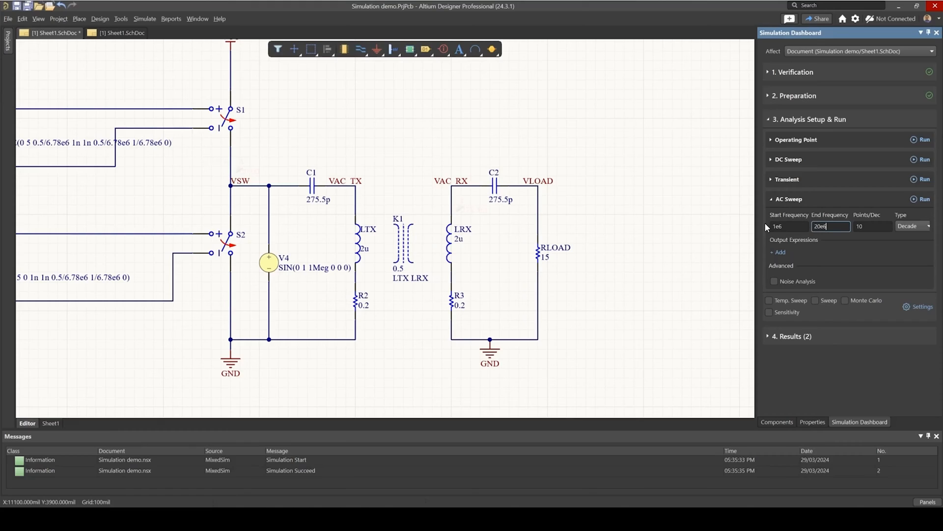
click(872, 226)
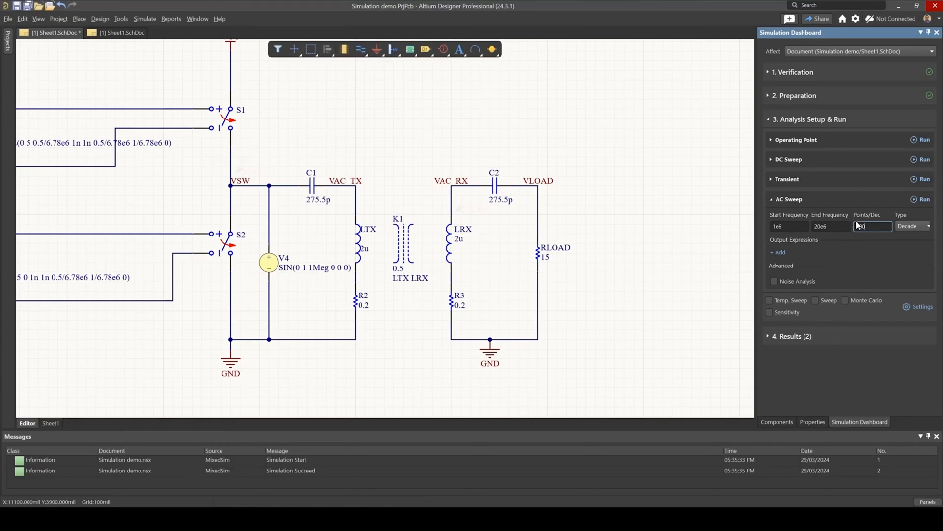
click(912, 226)
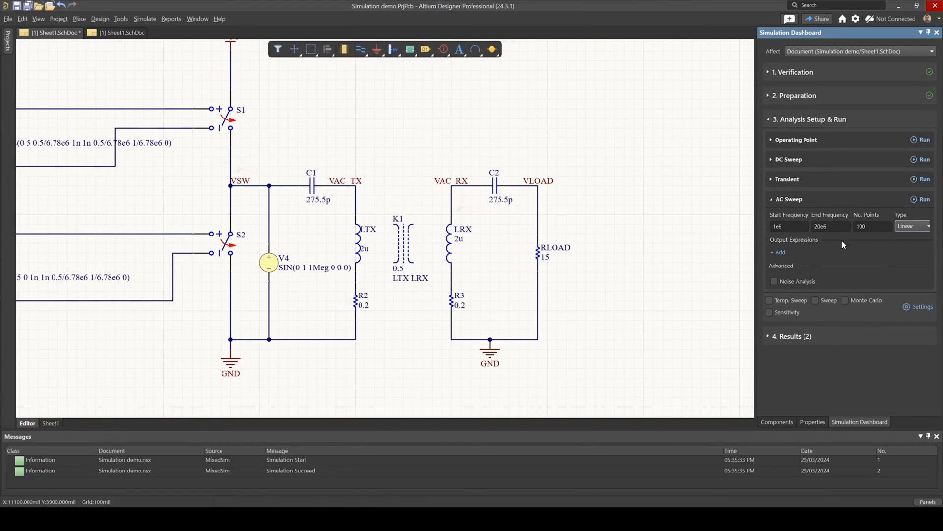
Add output expression VRLOAD = MAG(v(RLOAD)) in volts to the AC sweep.
click(779, 253)
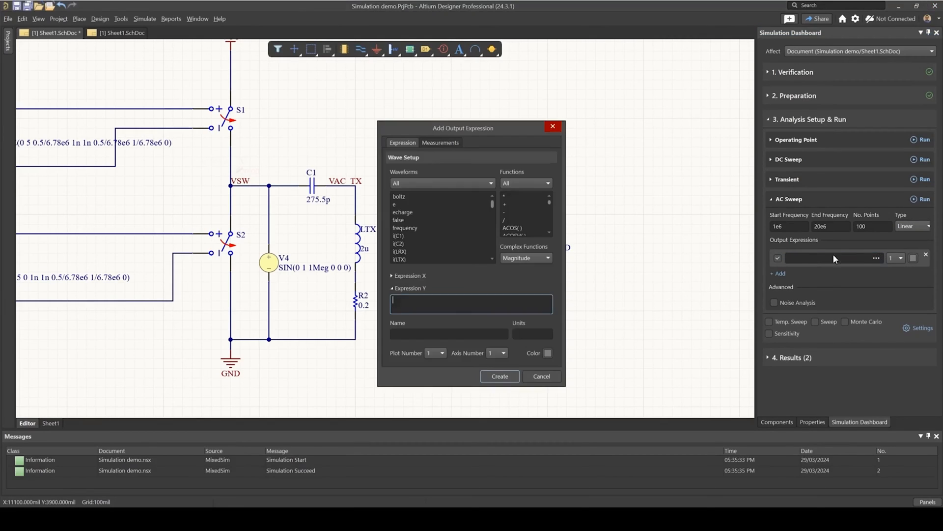
scroll(down, 3)
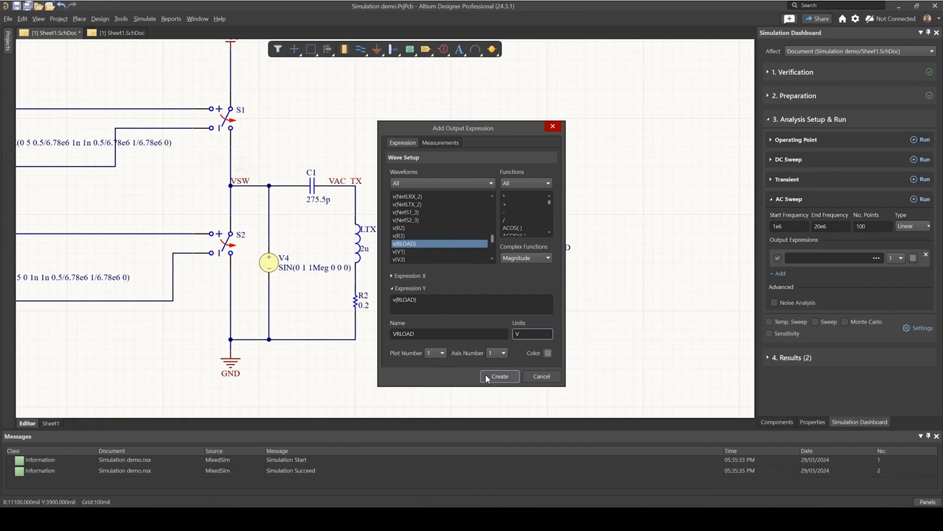
click(499, 376)
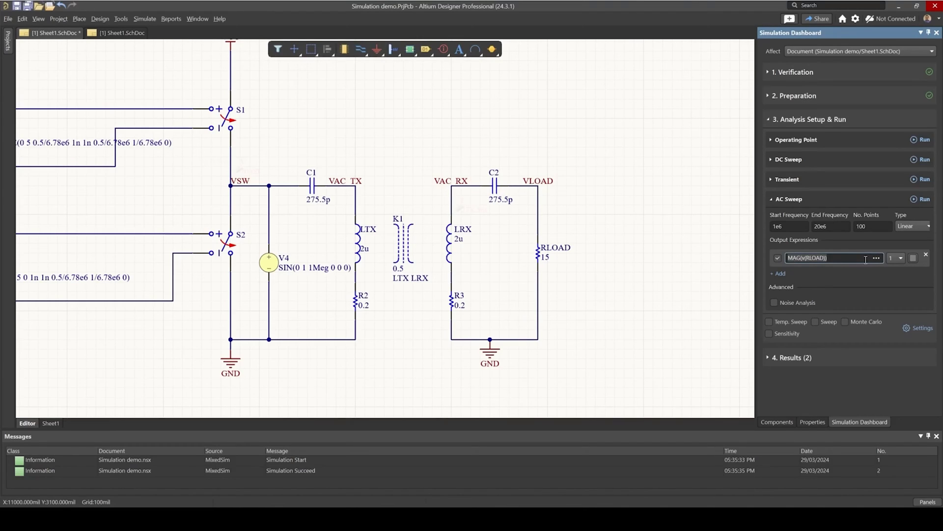
click(876, 258)
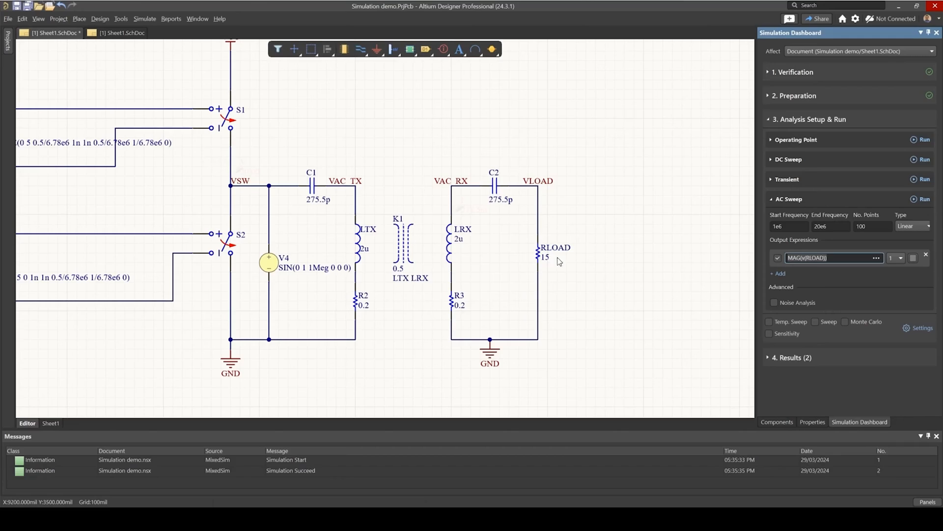
Enable a parameter sweep stepping RLOAD from 10 to 100 by 10.
click(816, 322)
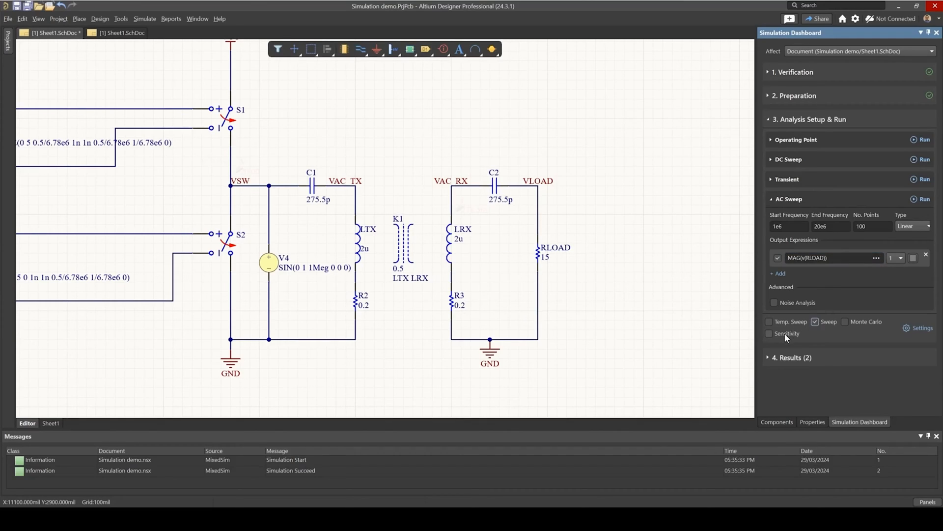
click(916, 328)
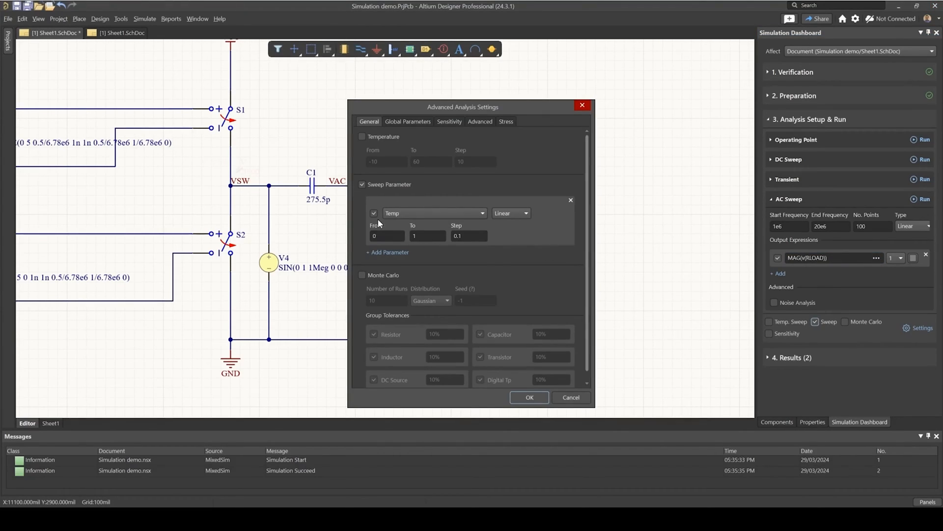
click(482, 213)
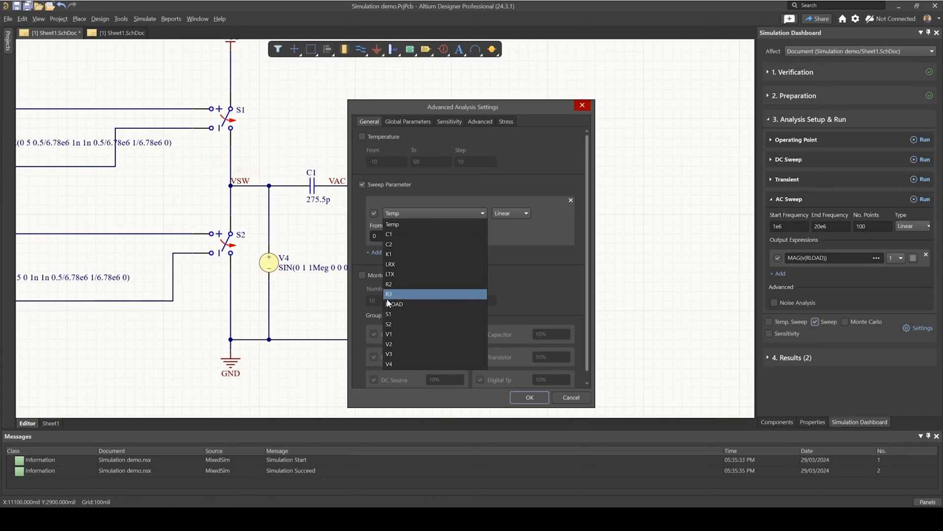
click(395, 304)
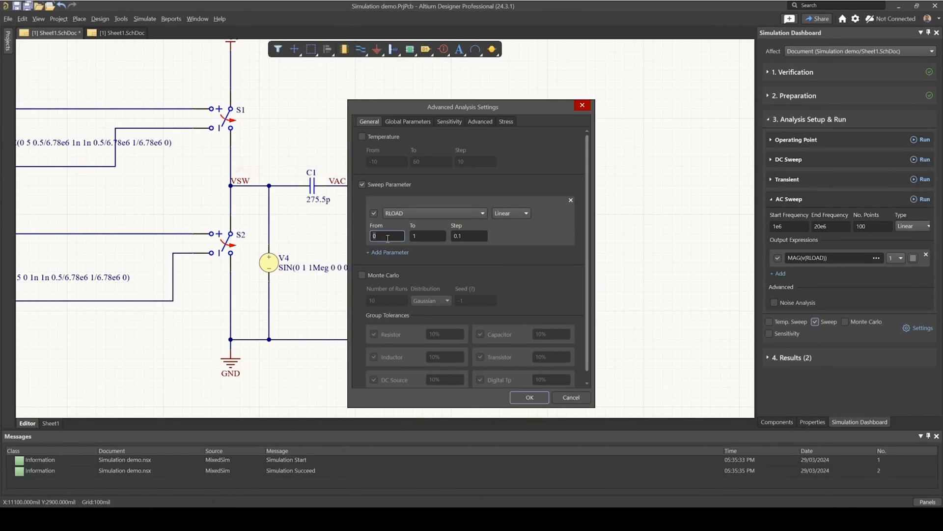
text(10)
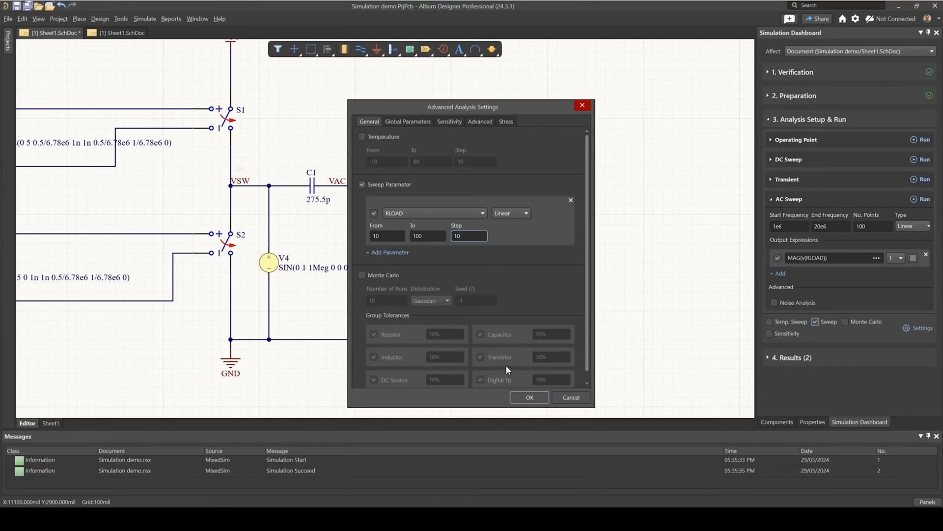
click(529, 397)
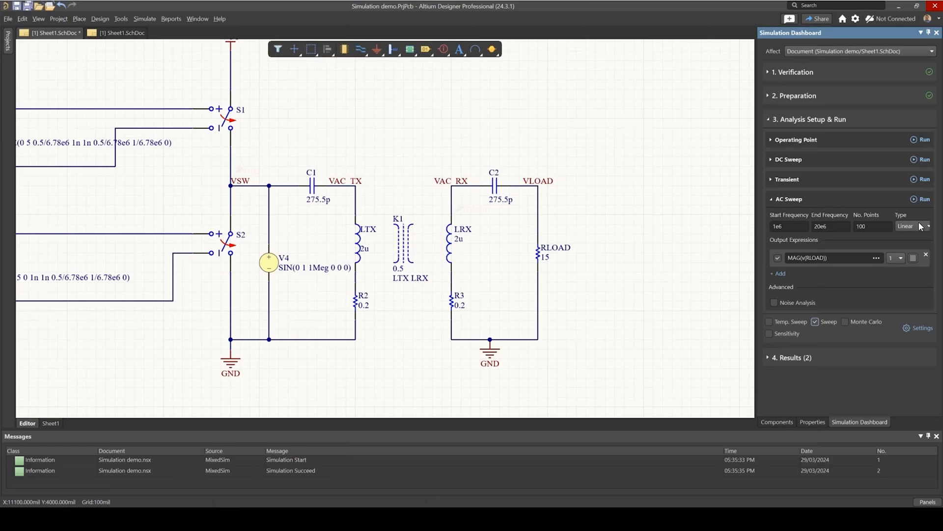
Run the AC sweep and enlarge the overlaid VRLOAD response curves.
click(925, 198)
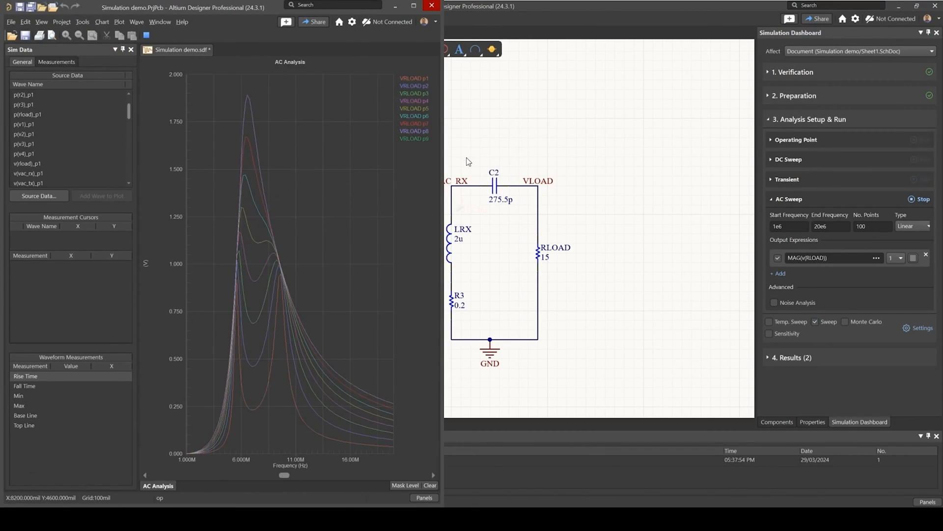
click(921, 198)
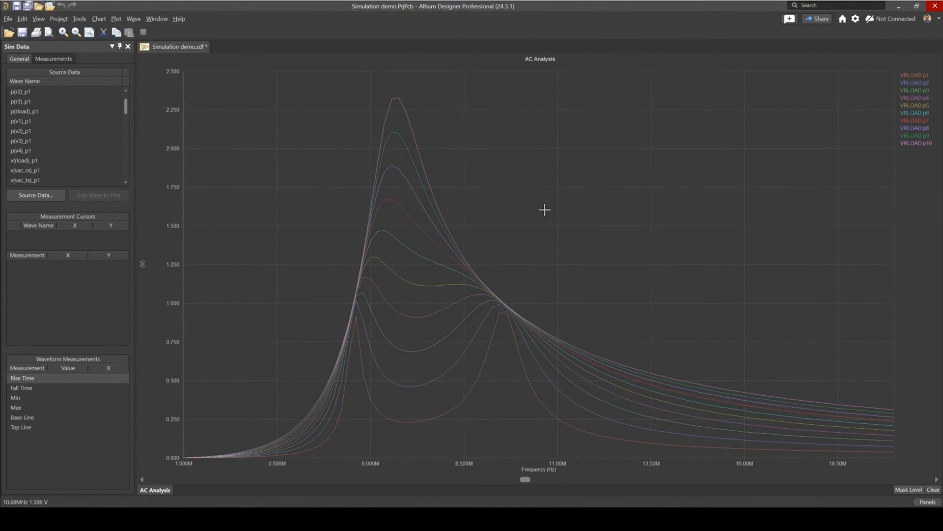
mouse_move(560, 124)
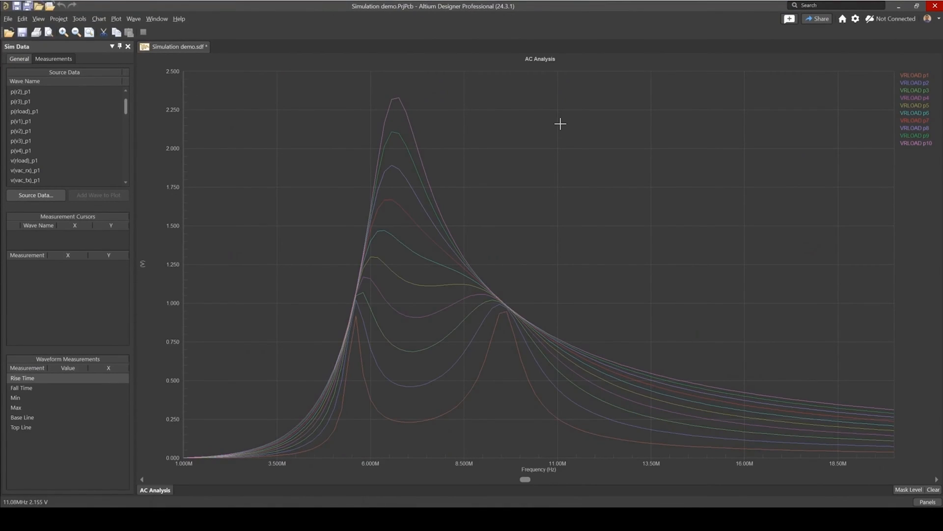
mouse_move(909, 79)
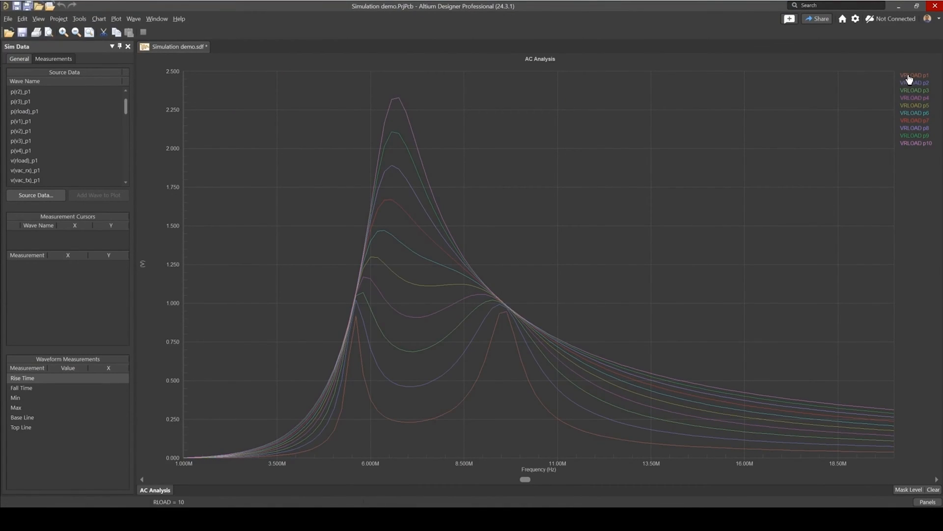
click(913, 74)
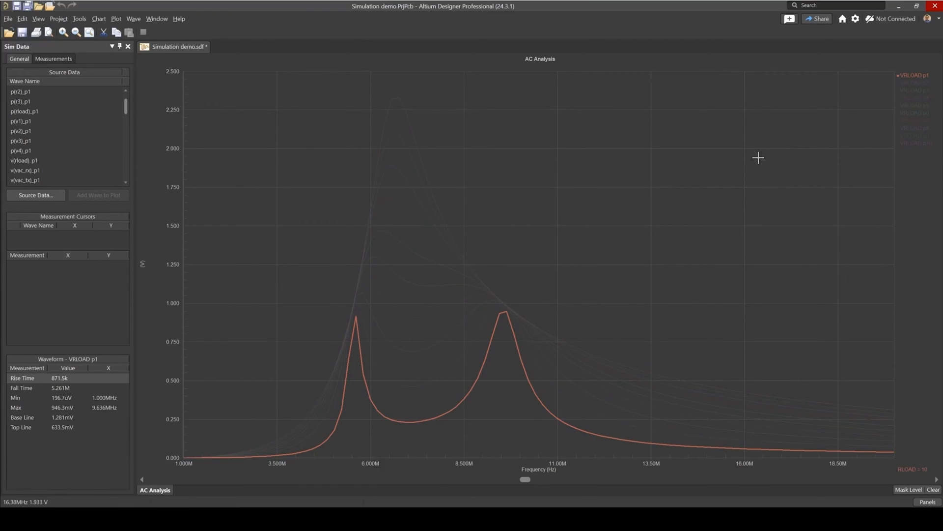
mouse_move(905, 83)
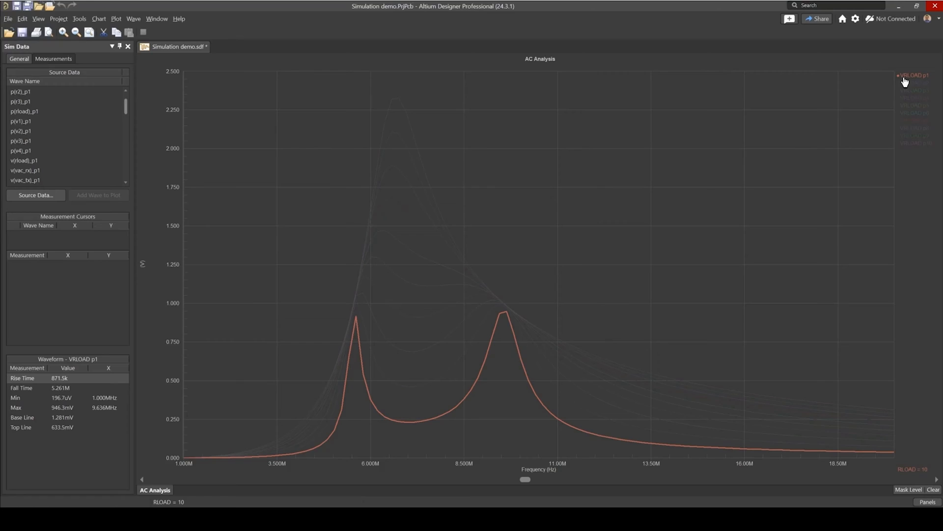
mouse_move(906, 80)
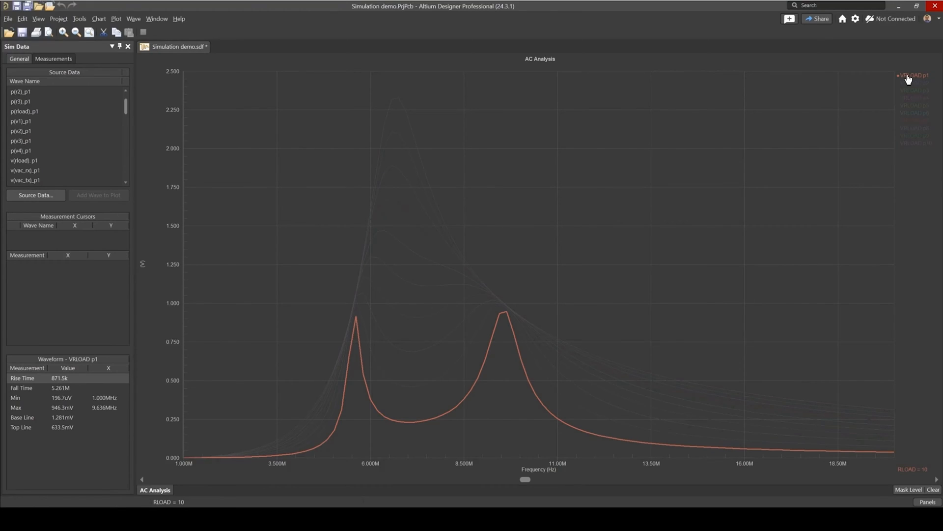
mouse_move(491, 315)
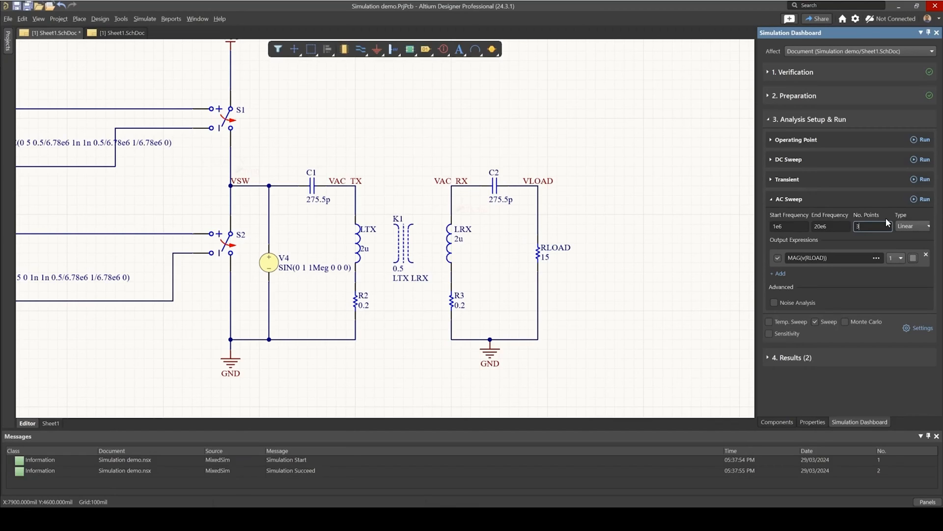
Rerun the 1e6–20e6 AC sweep with 300 frequency points.
click(925, 198)
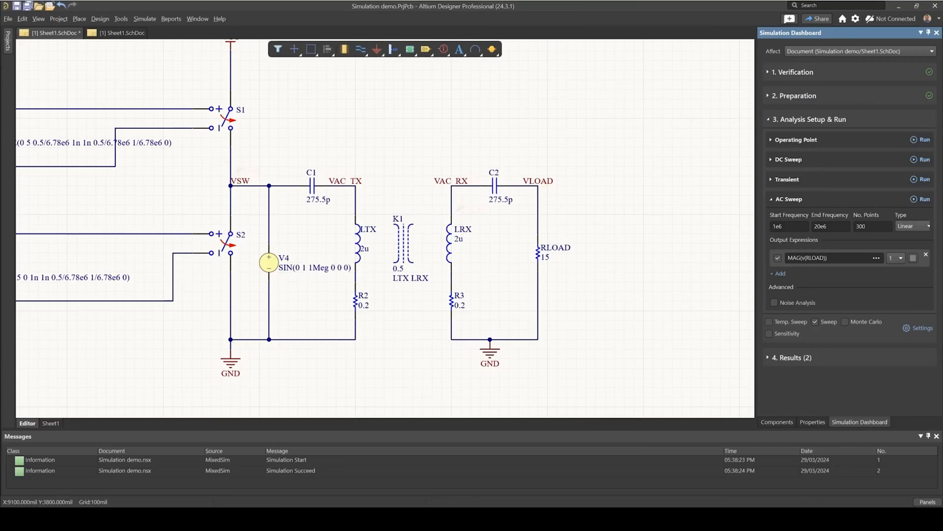
click(925, 199)
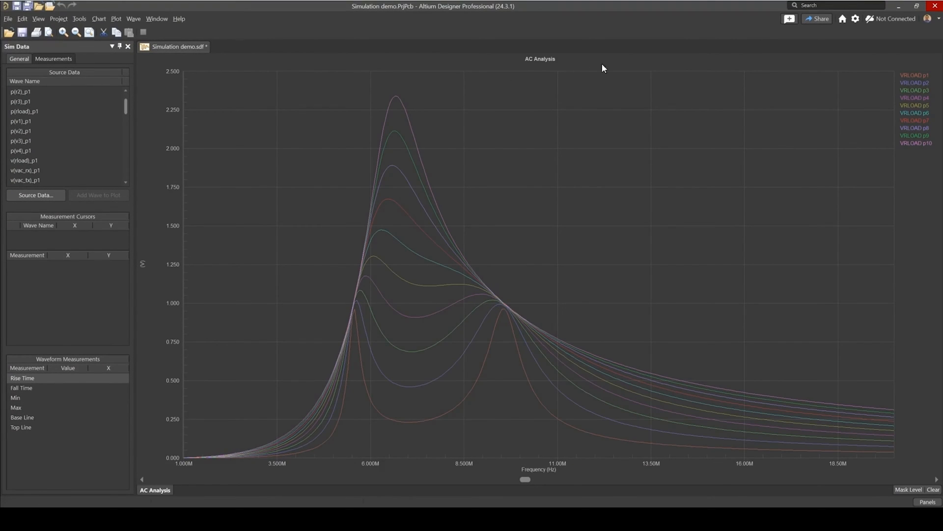
Highlight VRLOAD p1 (RLOAD = 10) with the Mask Level dimming the other curves.
click(916, 83)
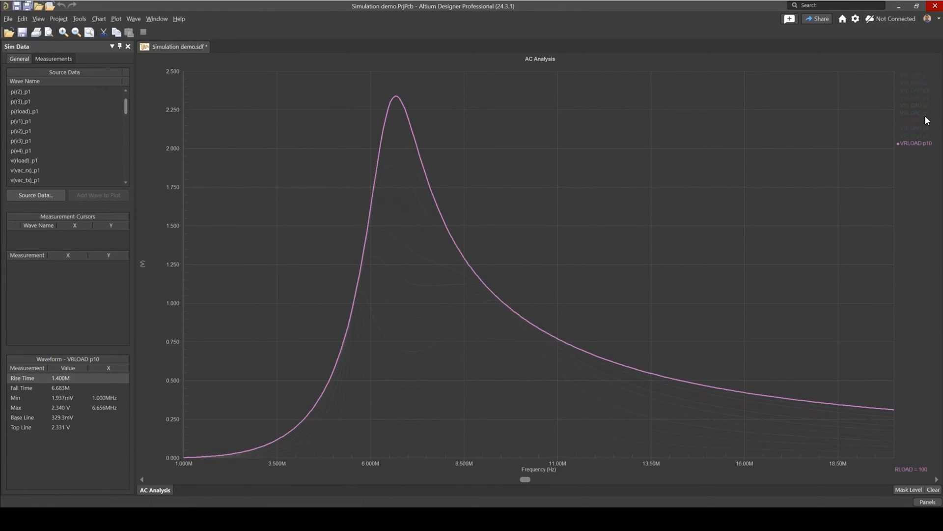
click(908, 489)
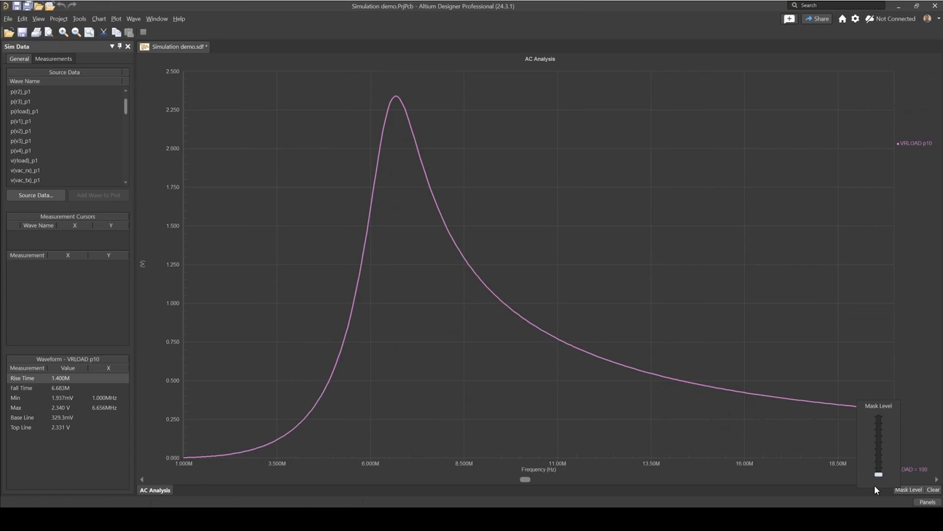
mouse_move(876, 480)
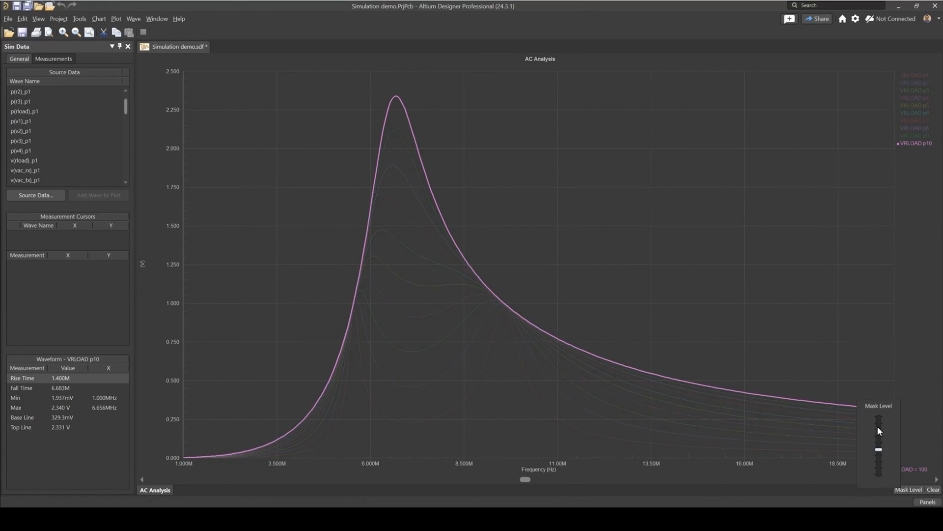
mouse_move(403, 289)
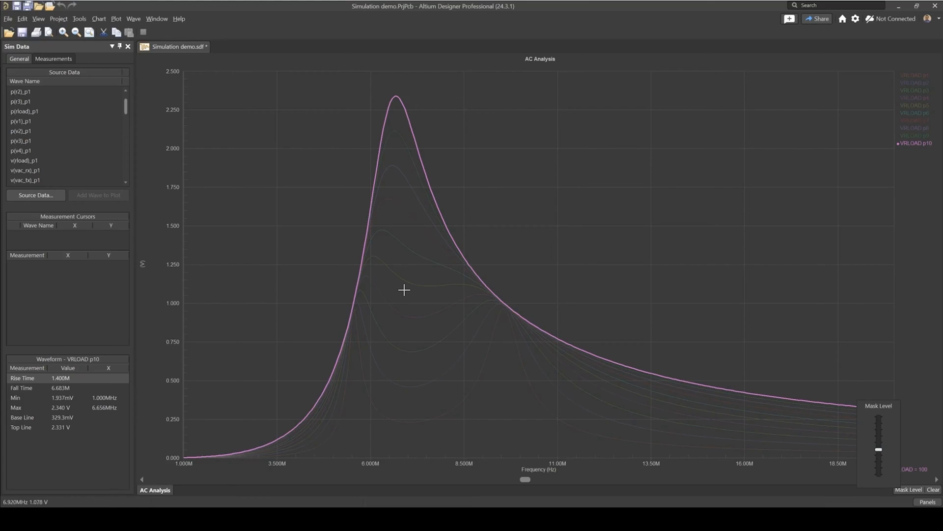
mouse_move(456, 216)
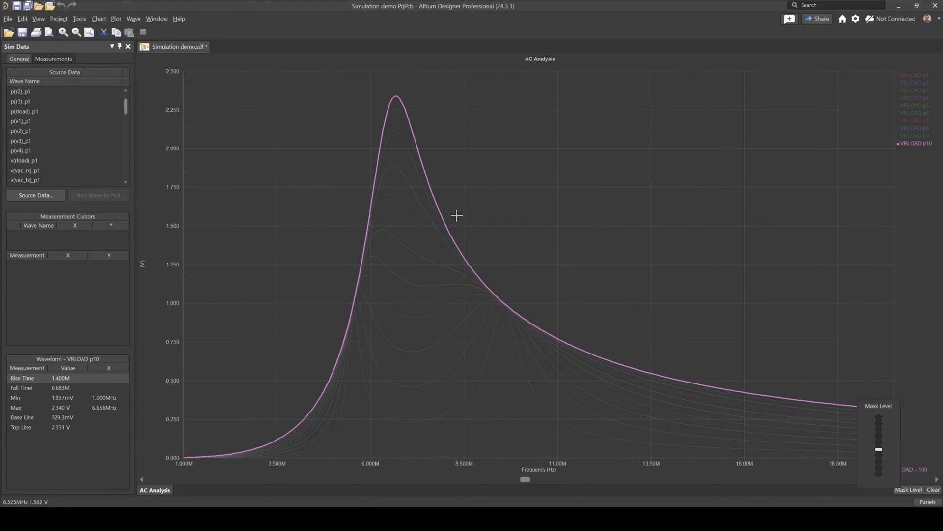
mouse_move(422, 164)
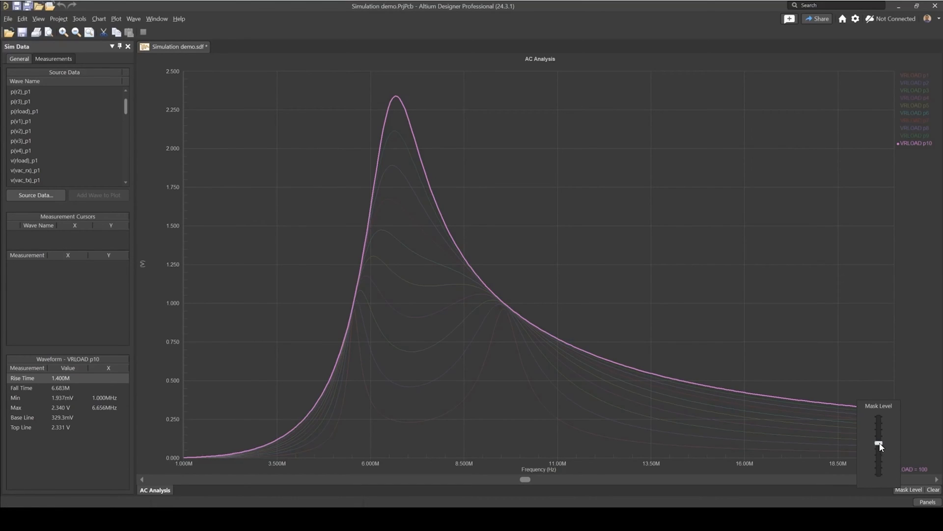
mouse_move(781, 330)
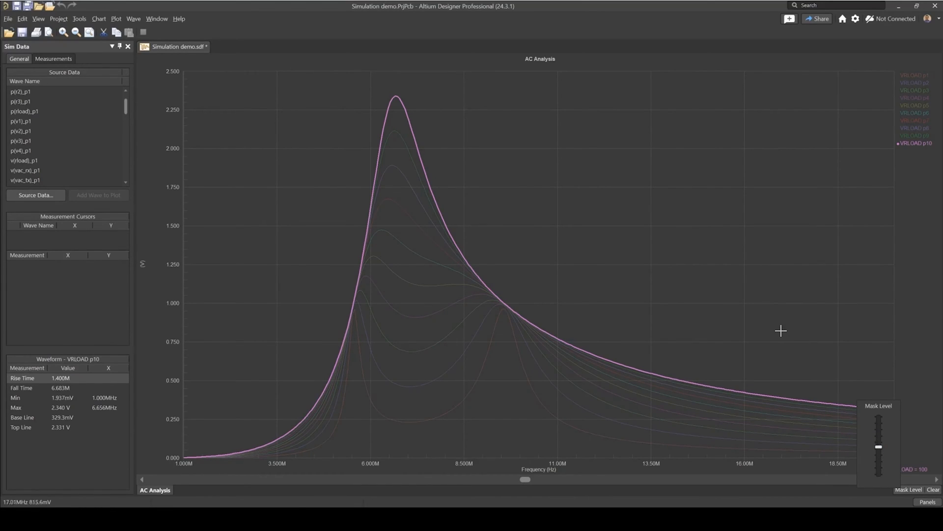
click(915, 76)
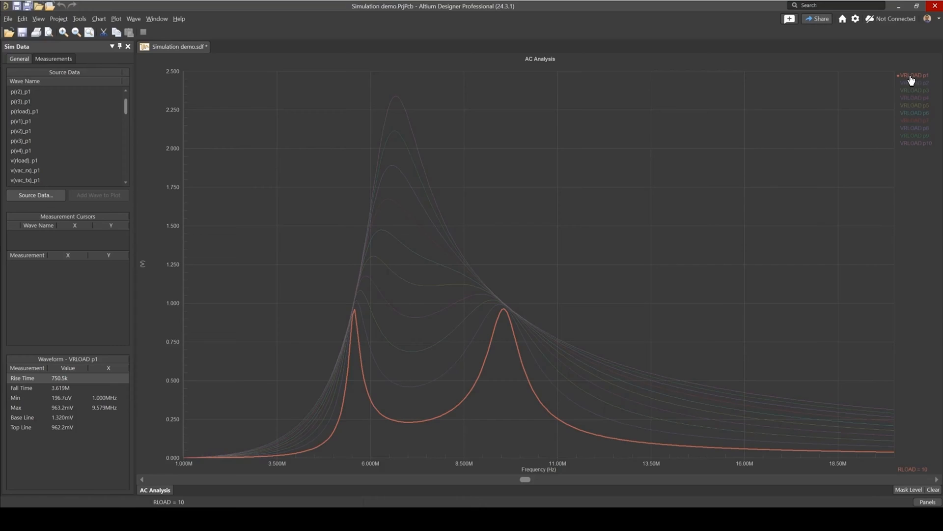
mouse_move(912, 77)
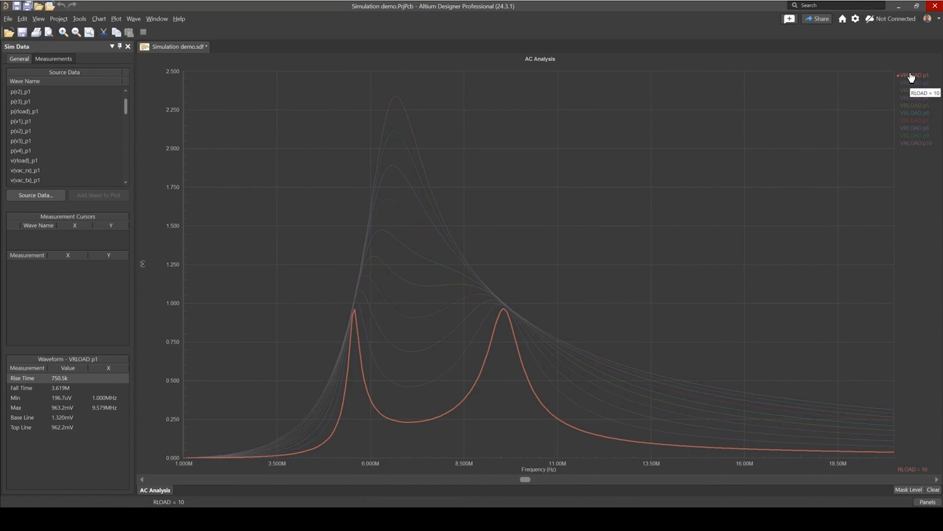
mouse_move(393, 345)
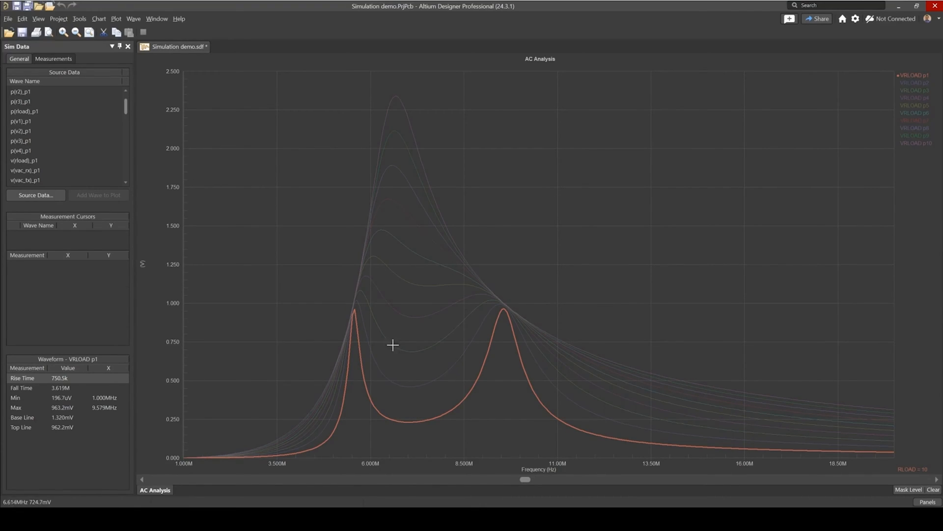
mouse_move(487, 346)
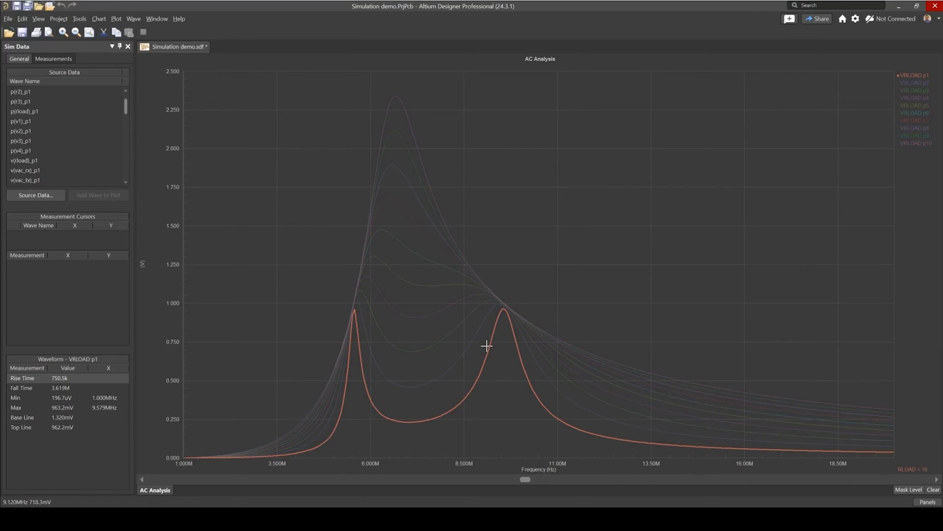
mouse_move(215, 125)
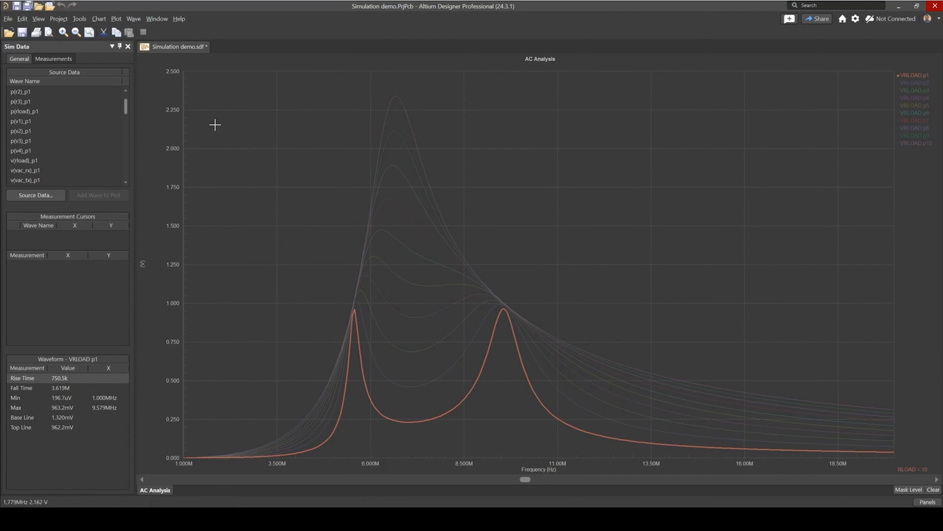
Add measurement cursor A and compare the VRLOAD p10 and p1 responses.
click(133, 19)
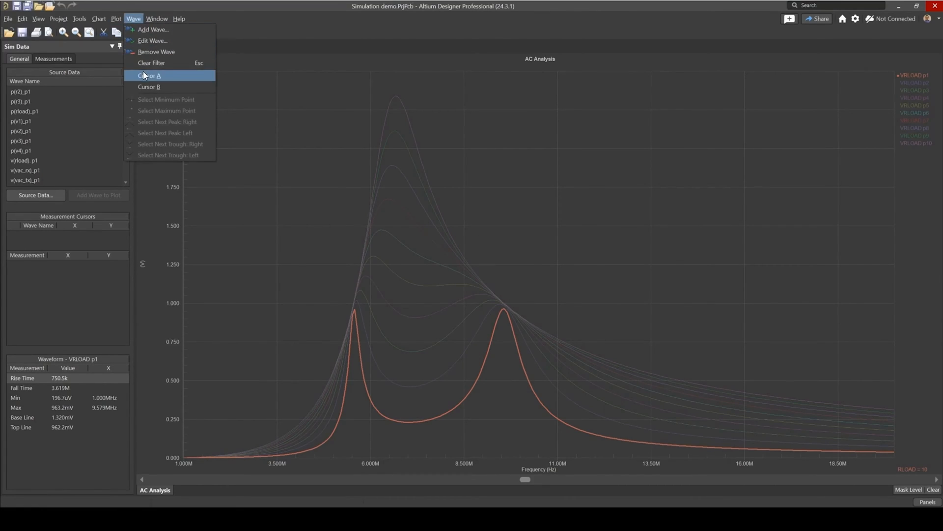
click(150, 76)
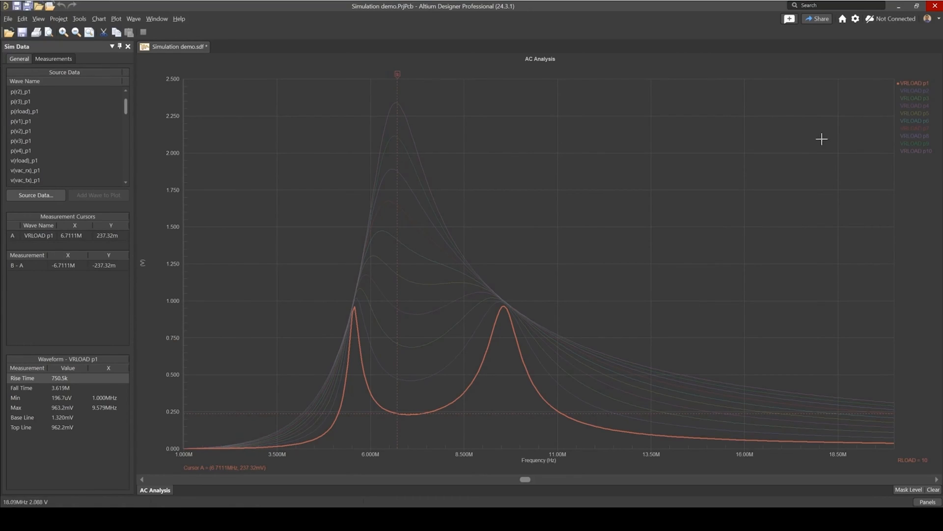
click(916, 152)
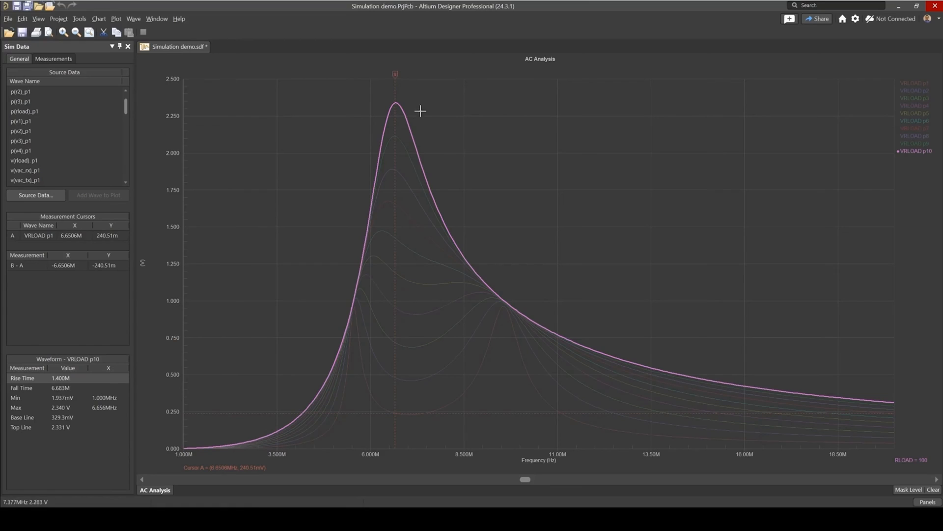
mouse_move(451, 314)
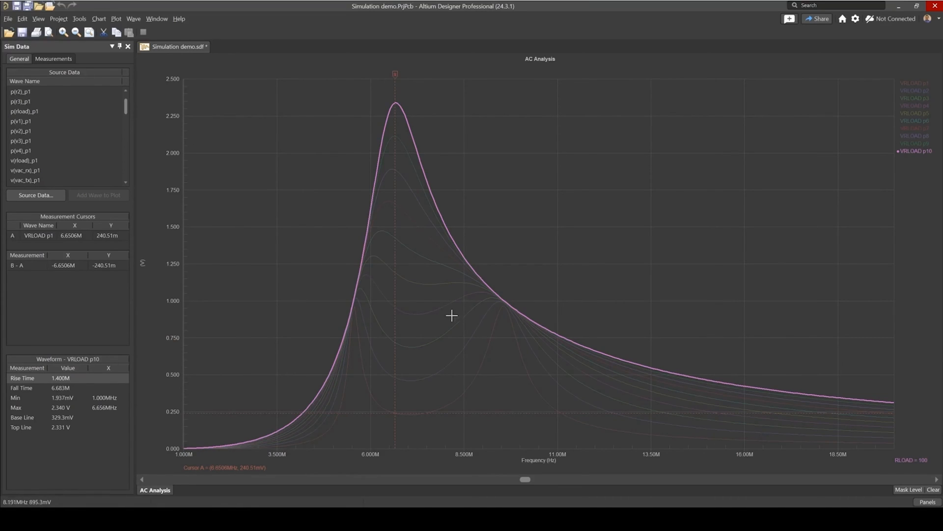
mouse_move(404, 154)
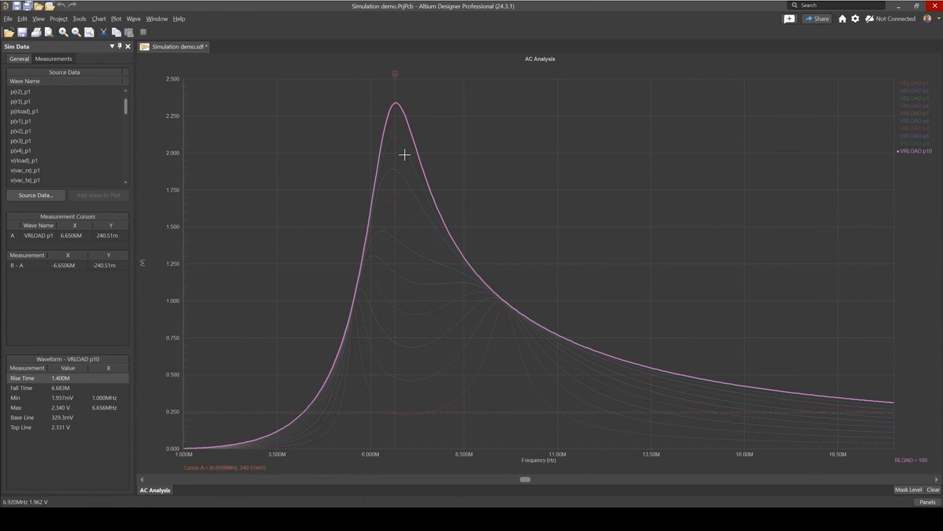
mouse_move(387, 218)
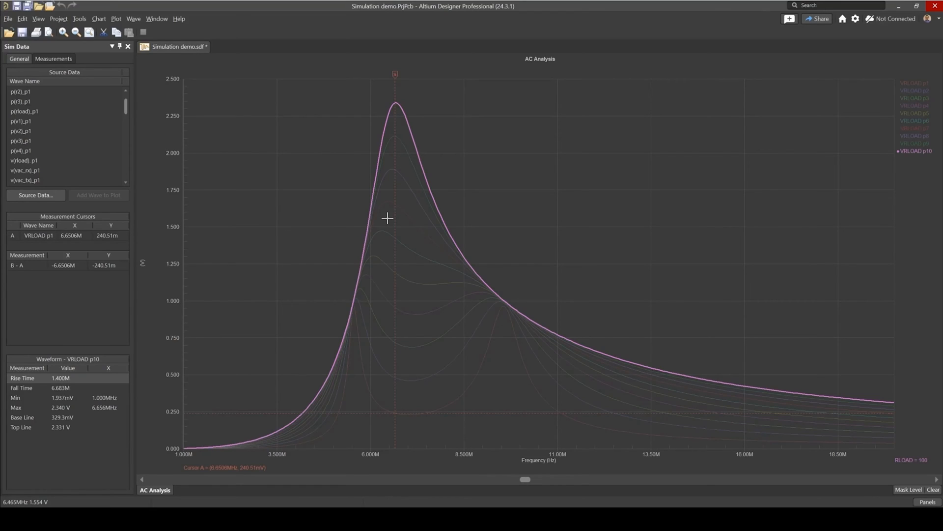
mouse_move(368, 325)
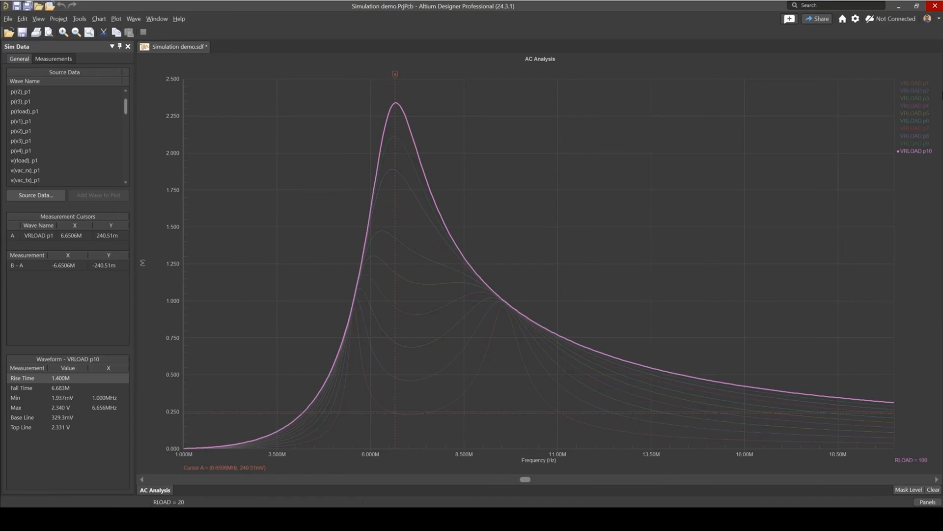
click(914, 82)
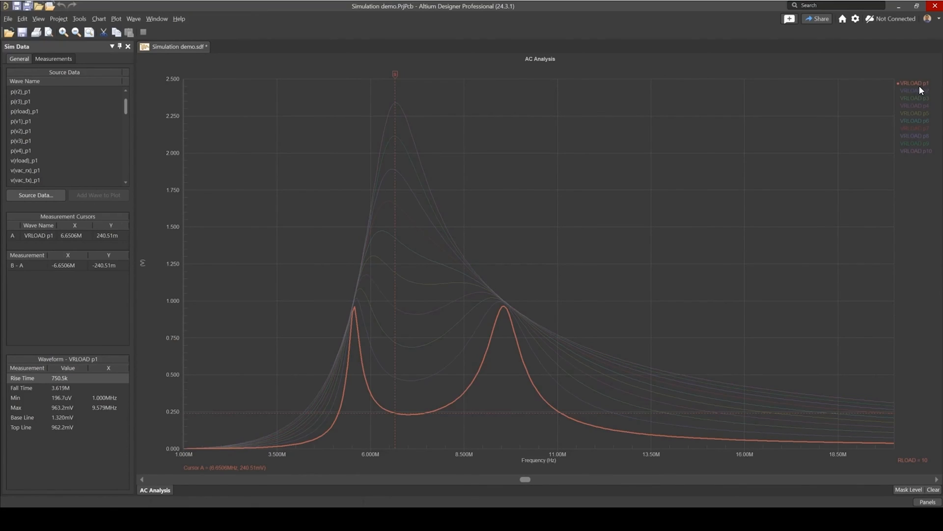
Compare p10 and p4, then settle cursor A on VRLOAD p1's first peak at 5.5734M, 961.51m.
click(915, 151)
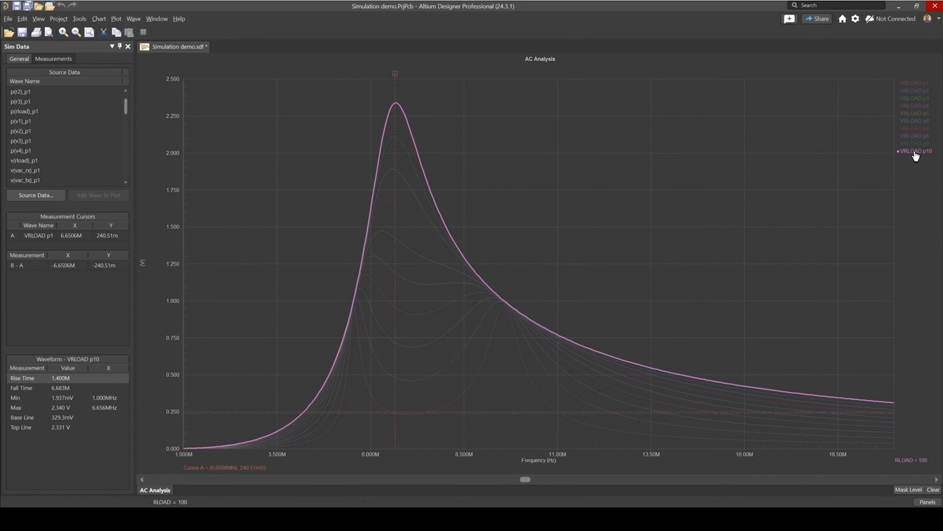
click(915, 106)
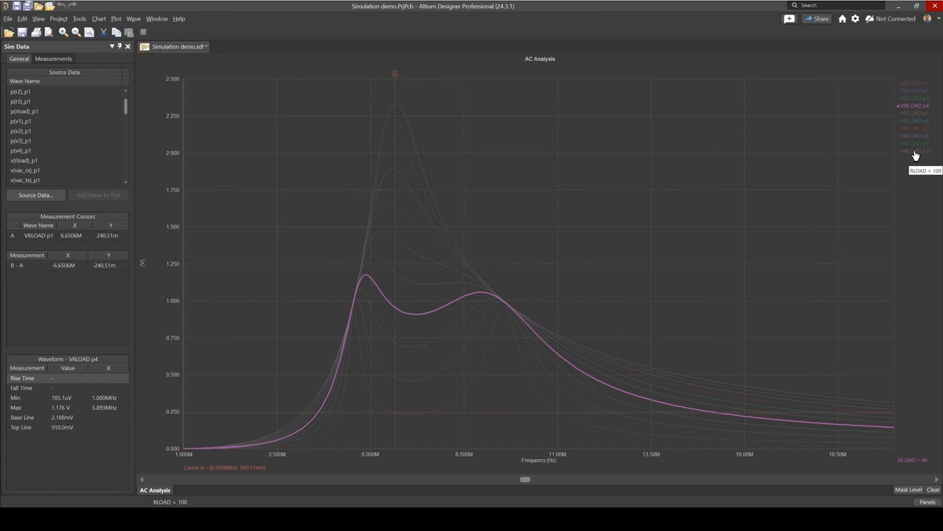
click(913, 83)
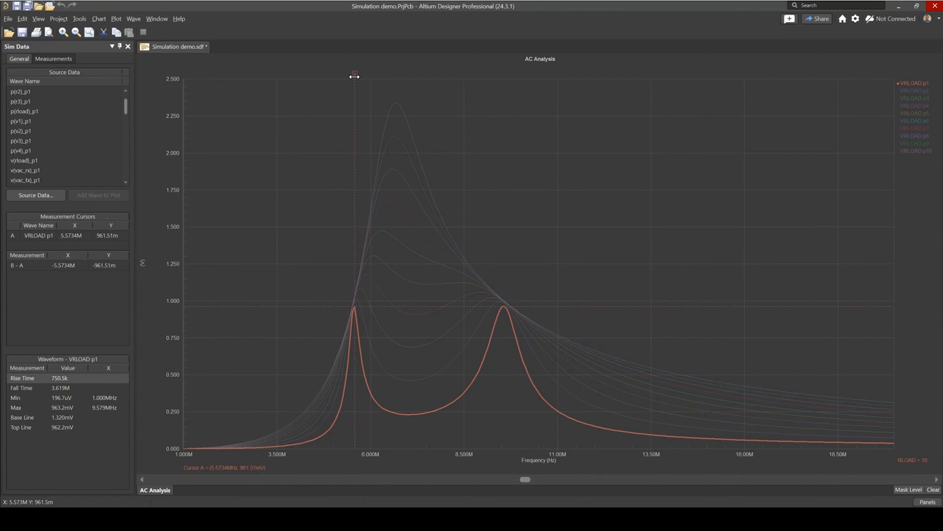
mouse_move(65, 252)
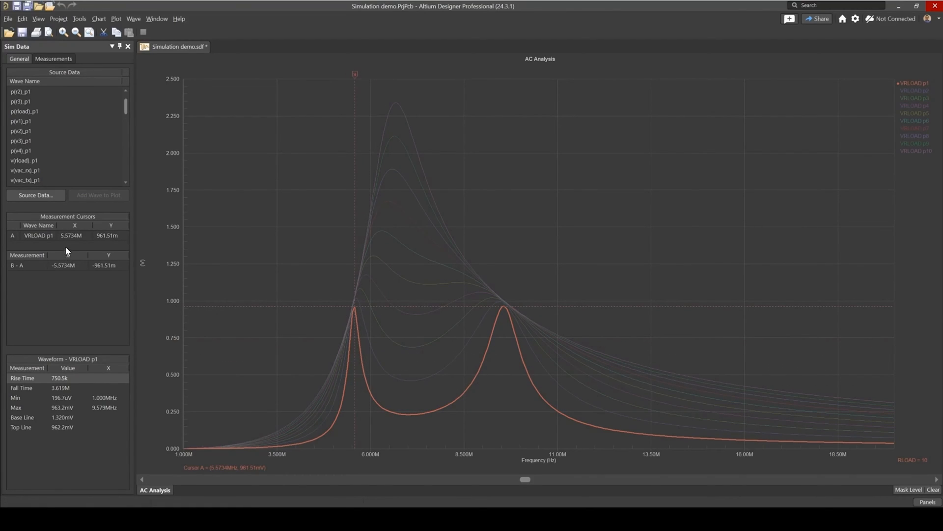
mouse_move(167, 219)
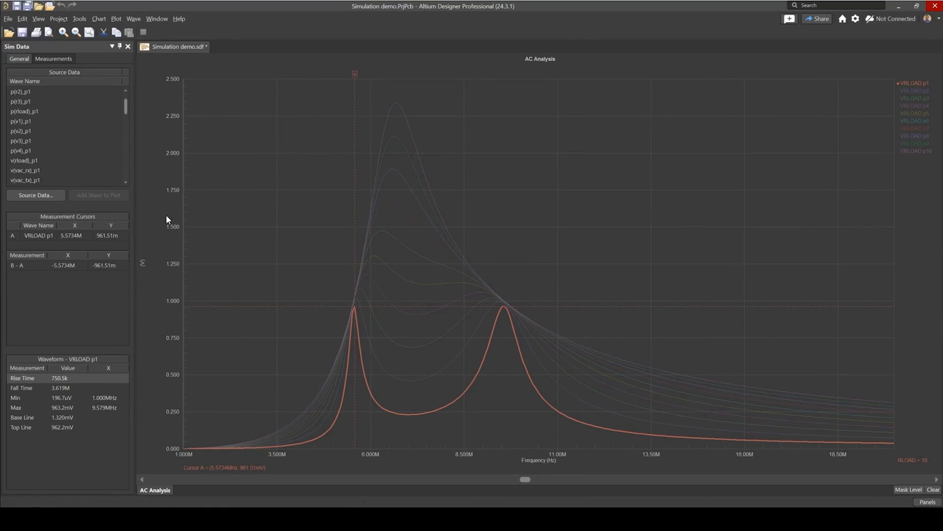
Drag cursor A along VRLOAD p1 to about 6.677 MHz, reading 239.07 mV.
drag(355, 73, 409, 75)
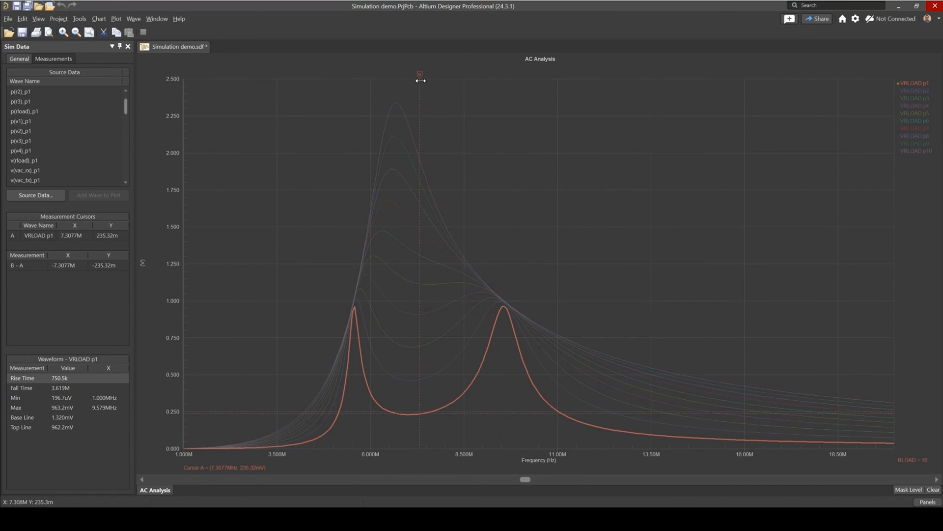
mouse_move(422, 190)
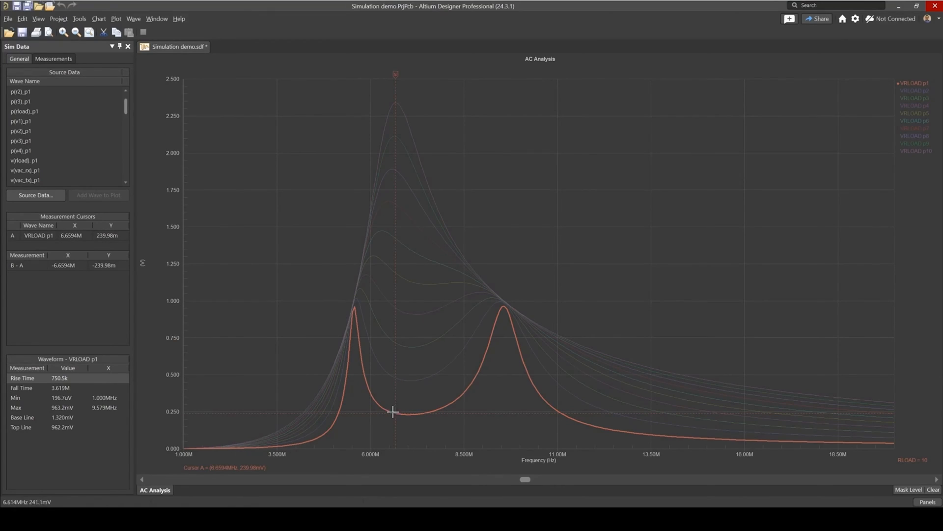
mouse_move(383, 161)
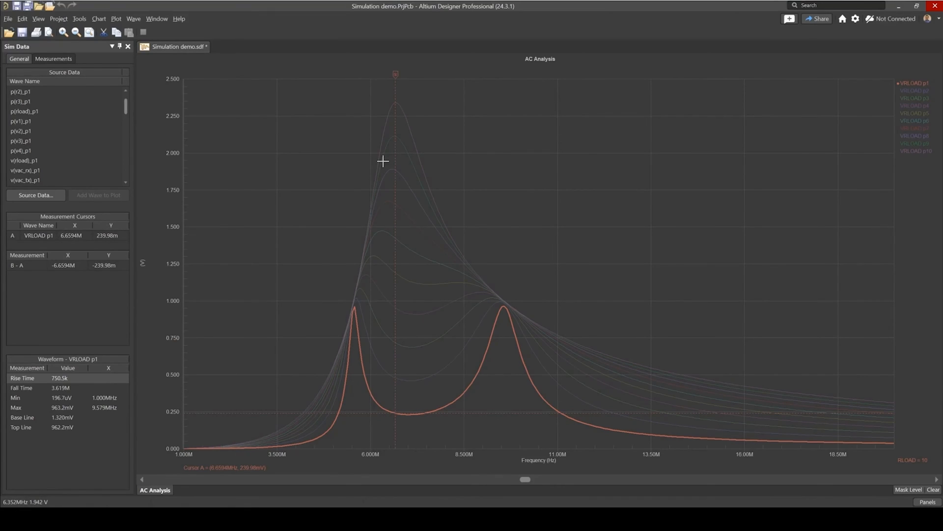
mouse_move(384, 149)
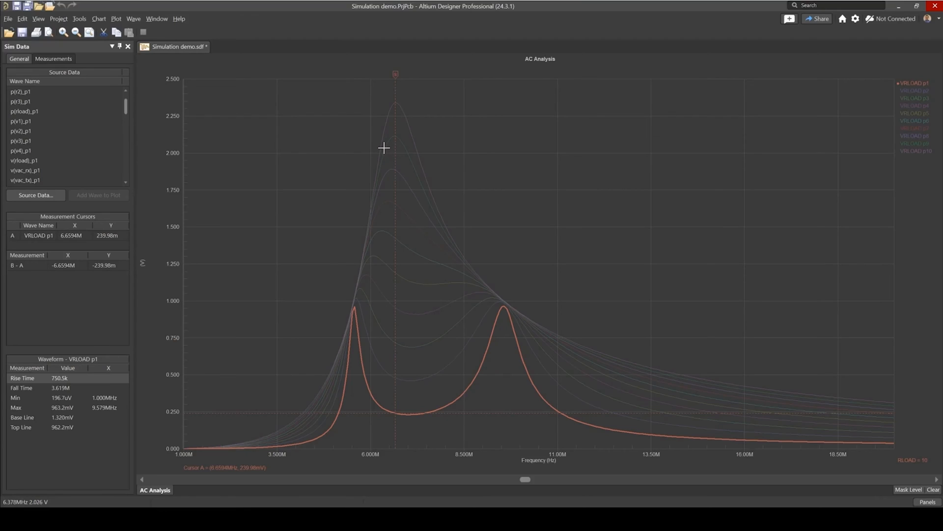
mouse_move(393, 79)
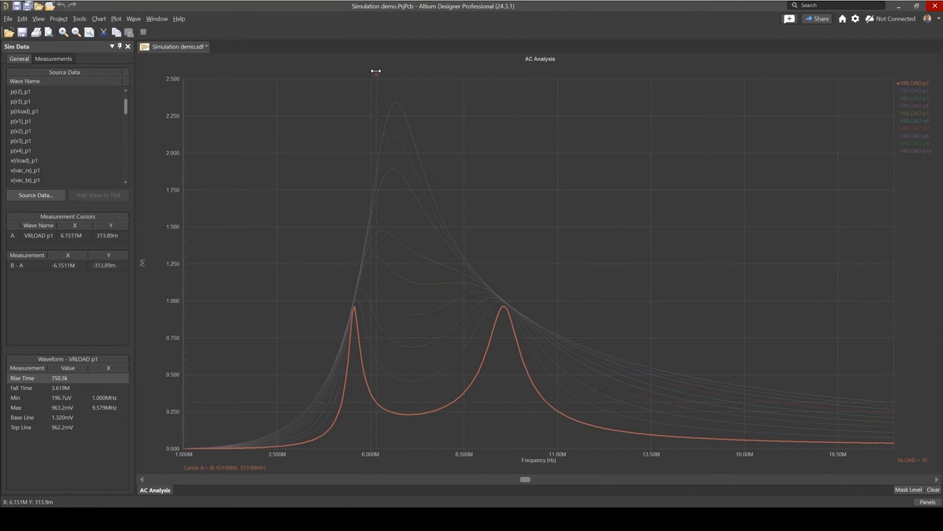
drag(376, 73, 396, 87)
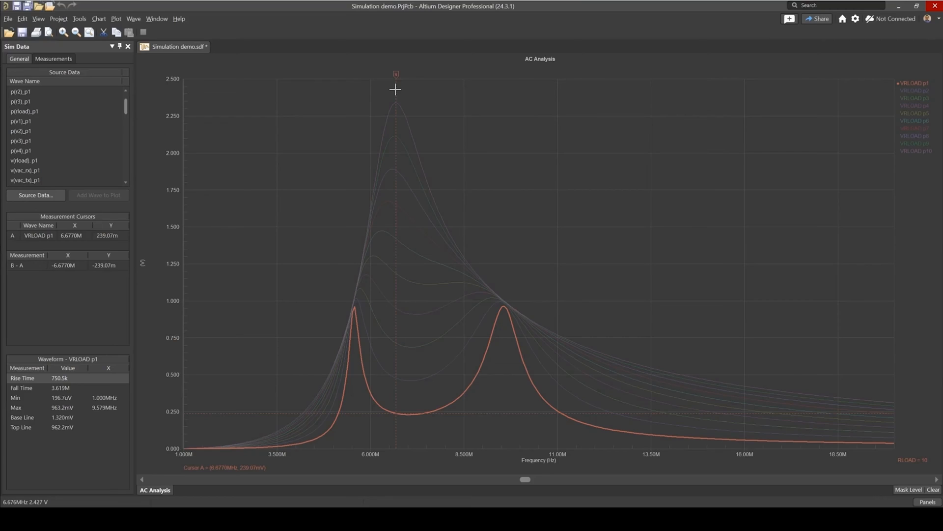
mouse_move(395, 87)
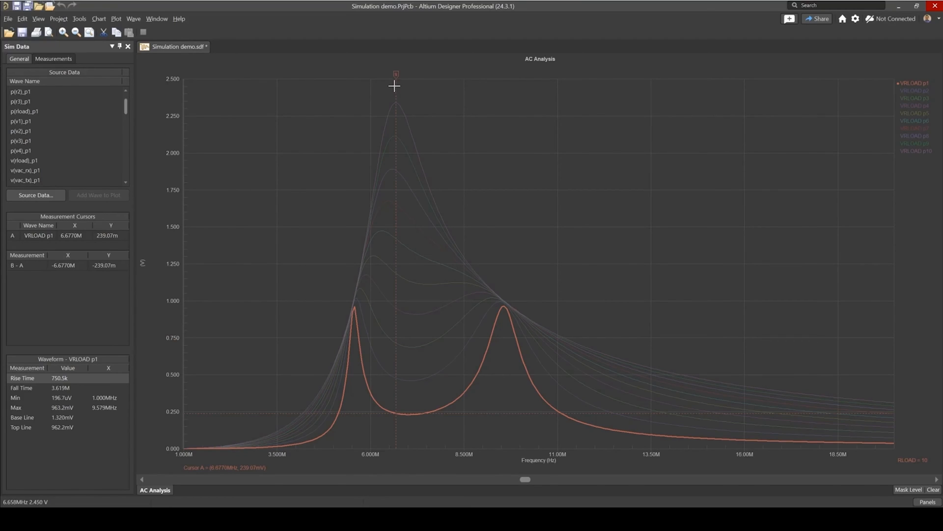
mouse_move(920, 85)
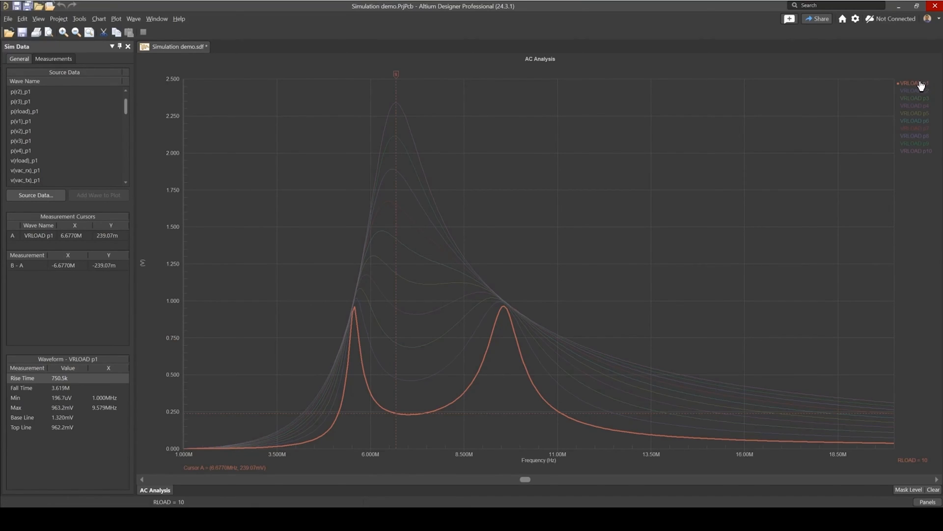
Clear the VRLOAD p1 highlight so all ten traces show in full colour.
click(914, 83)
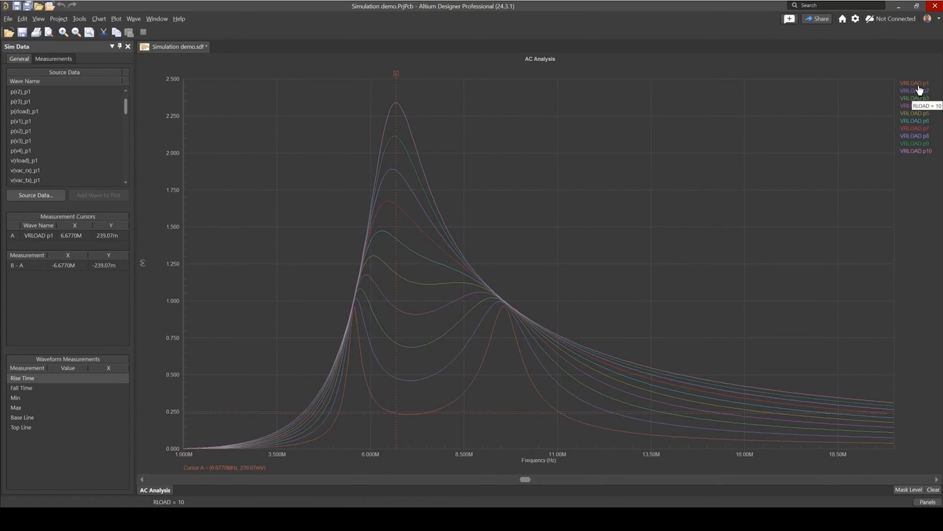
mouse_move(872, 128)
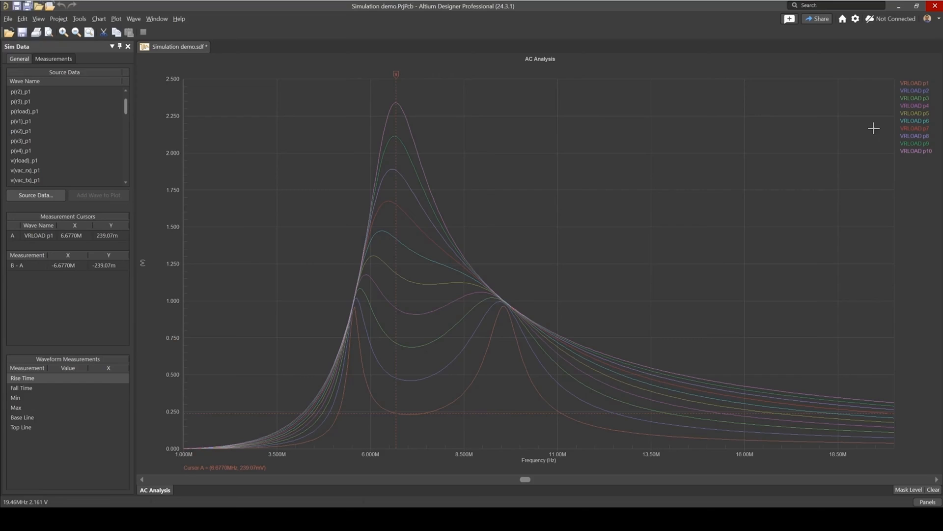
click(913, 83)
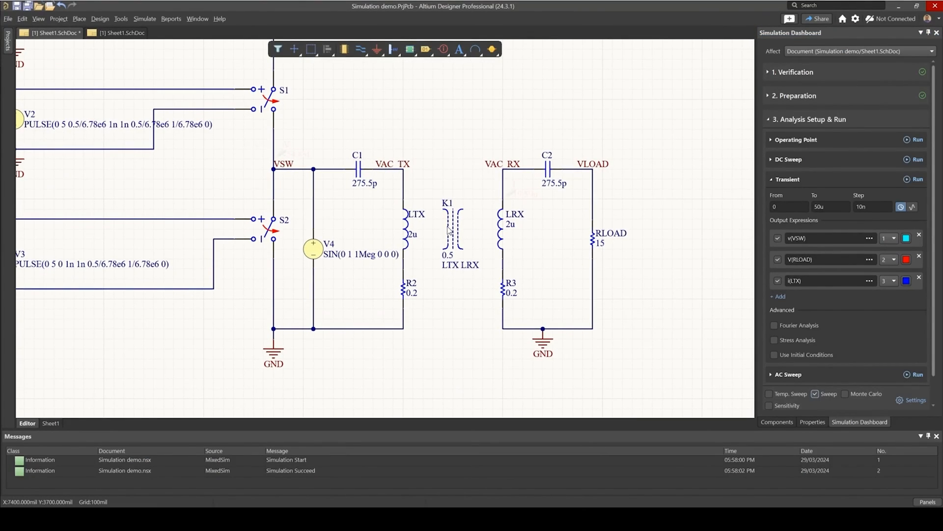
mouse_move(511, 221)
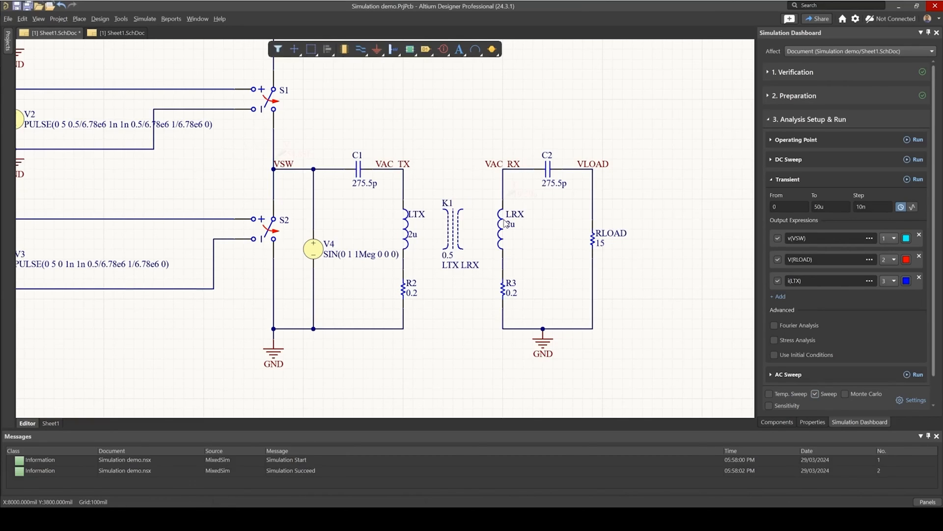
Sweep K1 from 0.1 to 0.8 in 0.1 steps with the RLOAD sweep unchecked.
scroll(down, 3)
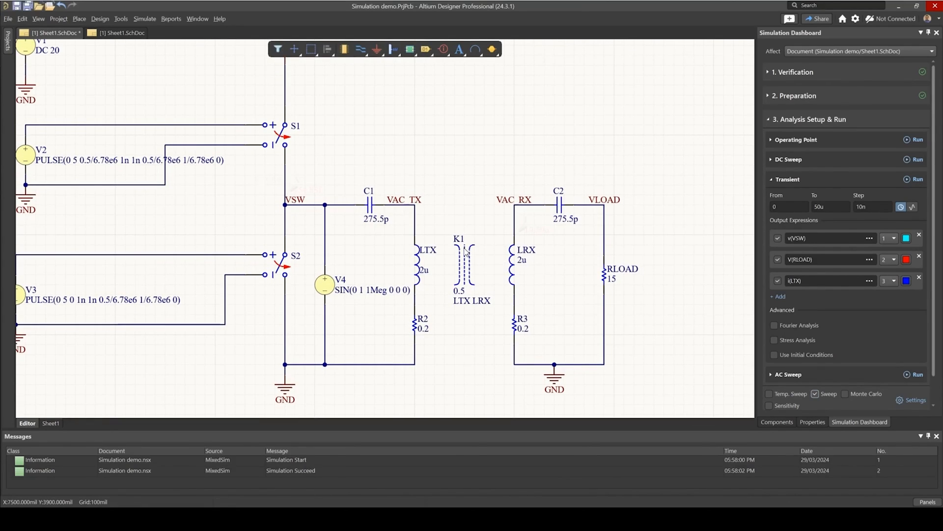
mouse_move(747, 250)
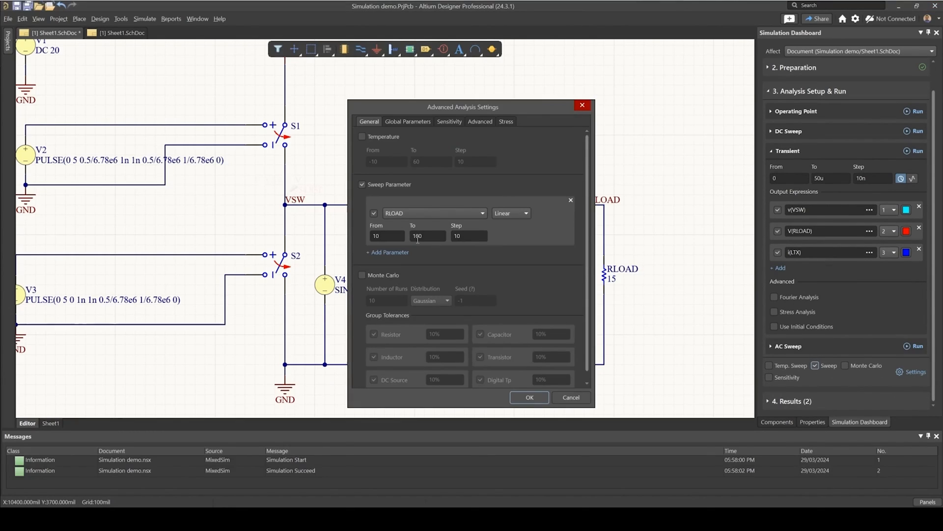
click(387, 252)
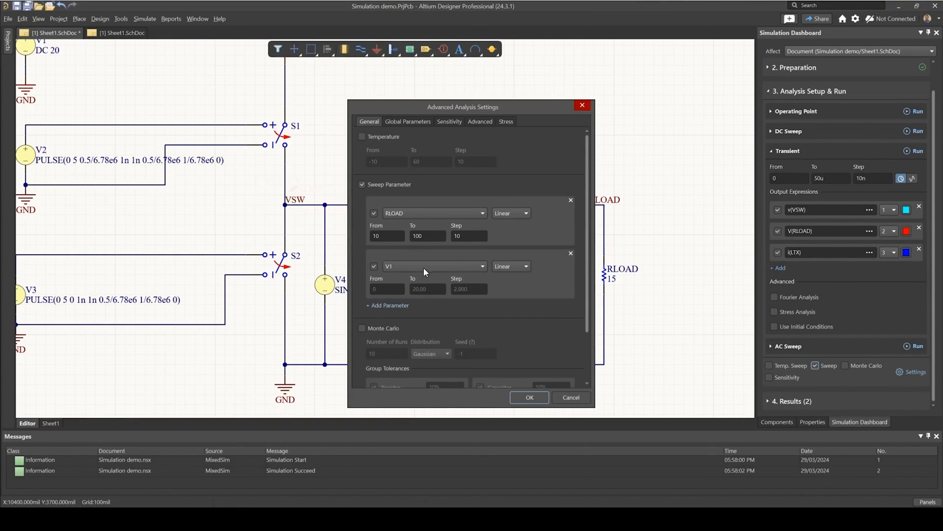
click(433, 266)
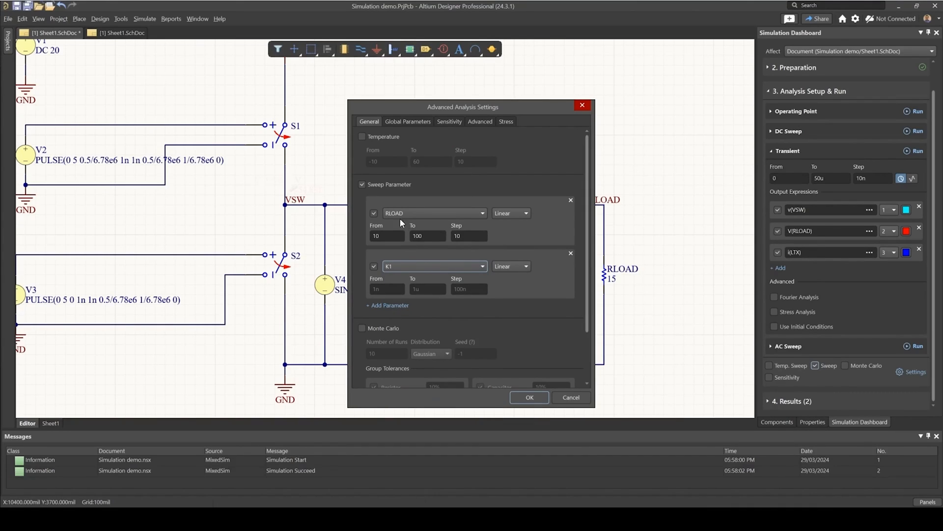
click(374, 213)
text(0.1)
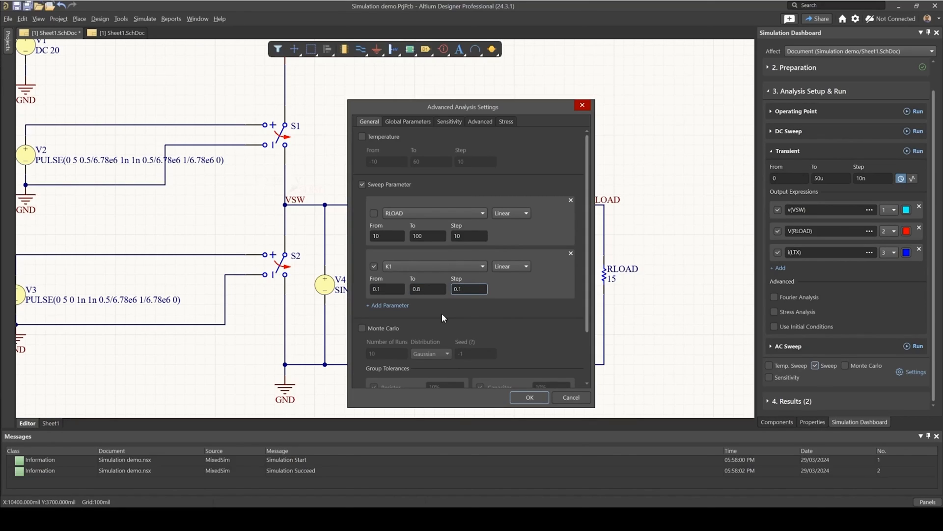
click(570, 397)
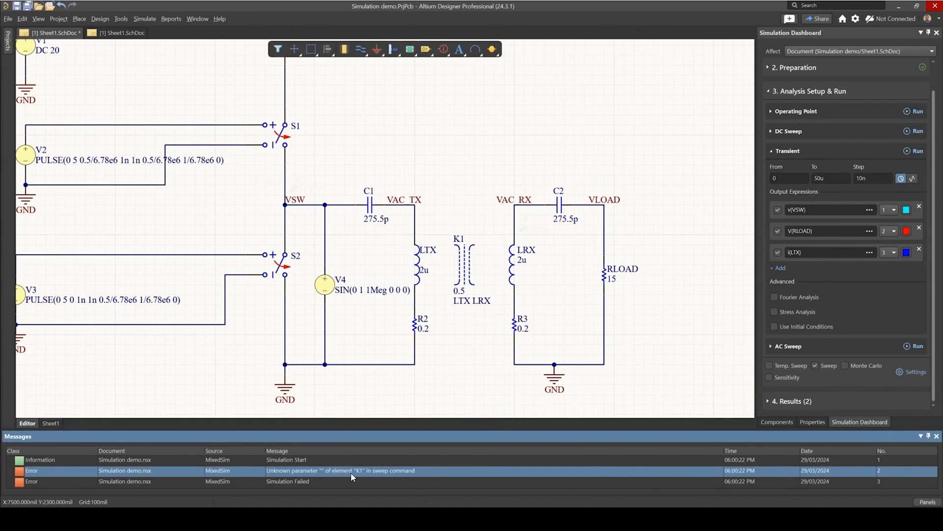
mouse_move(455, 340)
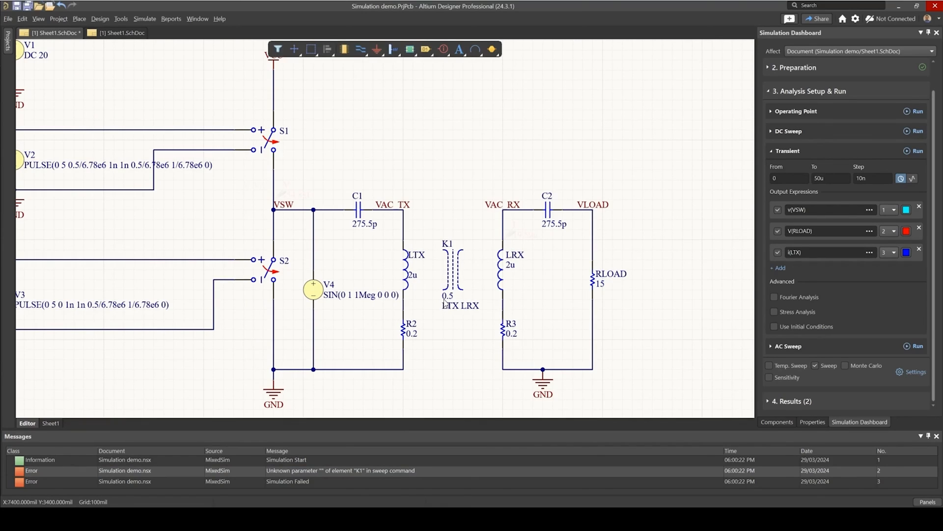
mouse_move(448, 316)
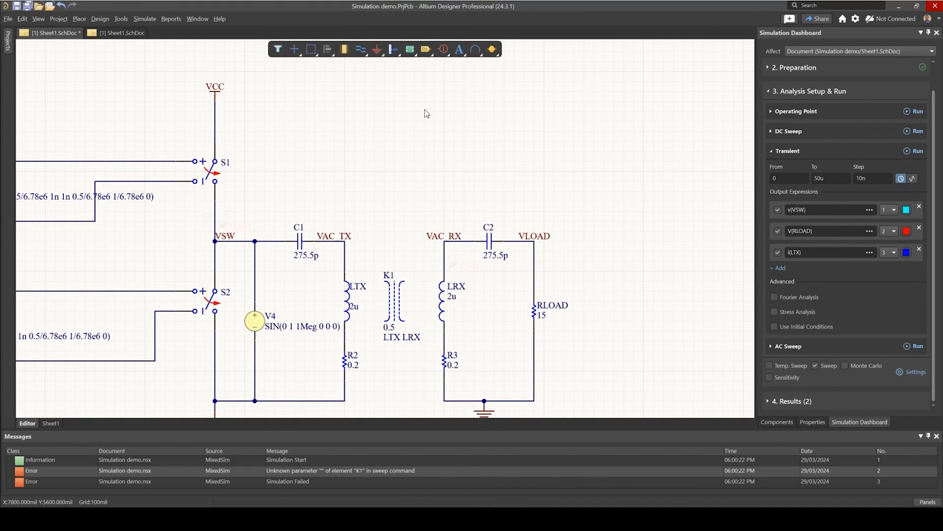
Place a text frame on the empty sheet above the receive circuit.
right_click(425, 114)
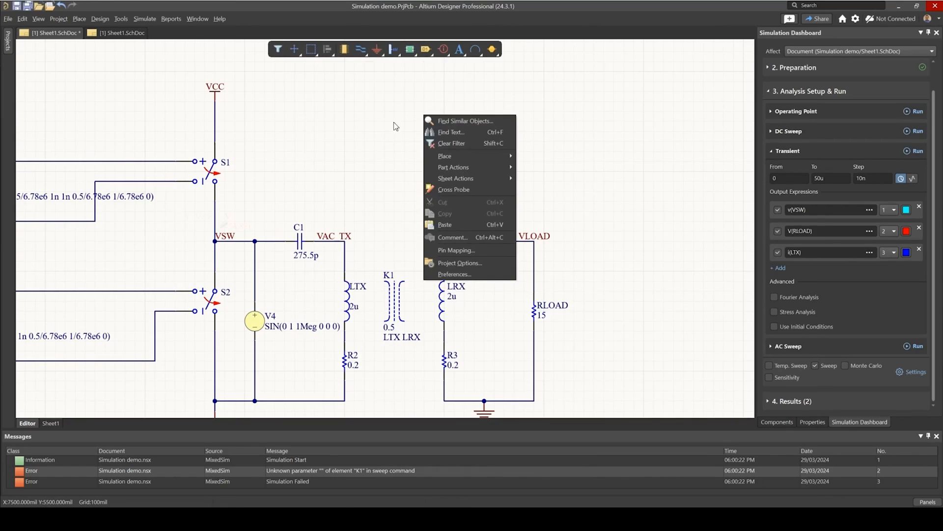
click(445, 156)
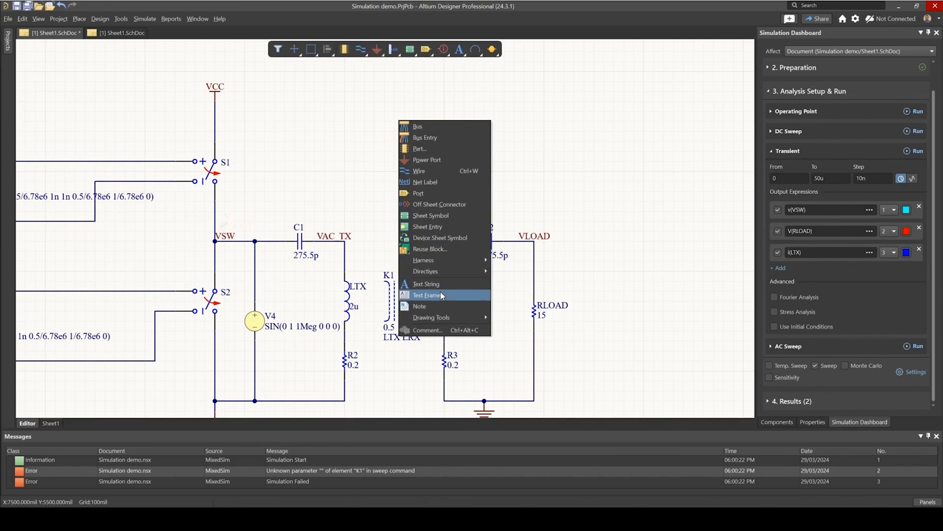
click(427, 295)
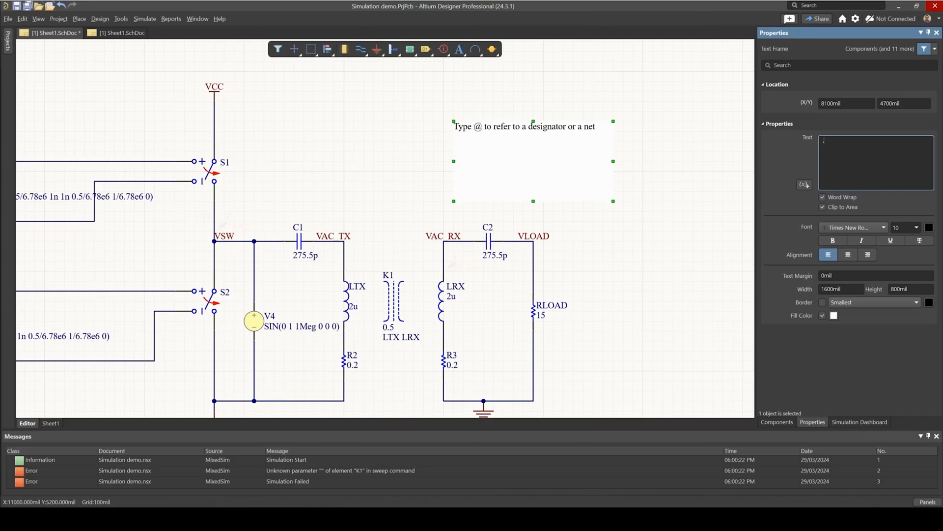
Enter the .nsx directive defining .param coupling_k = 0.5 in the text frame.
text(.nsx)
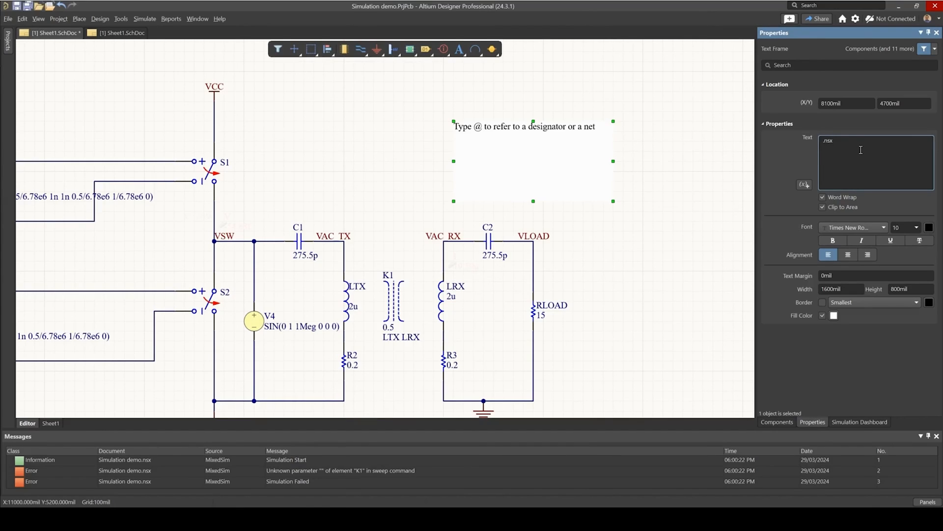
text(.param)
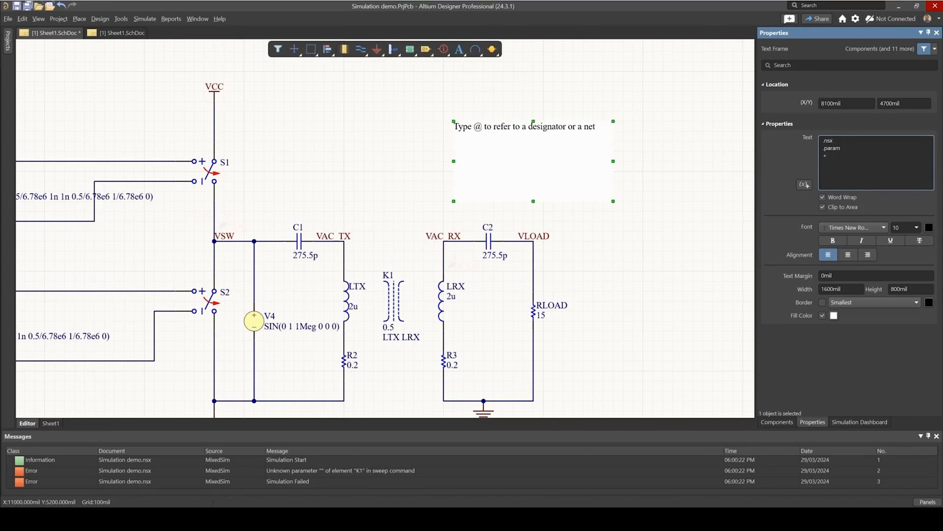
text(coupling_k)
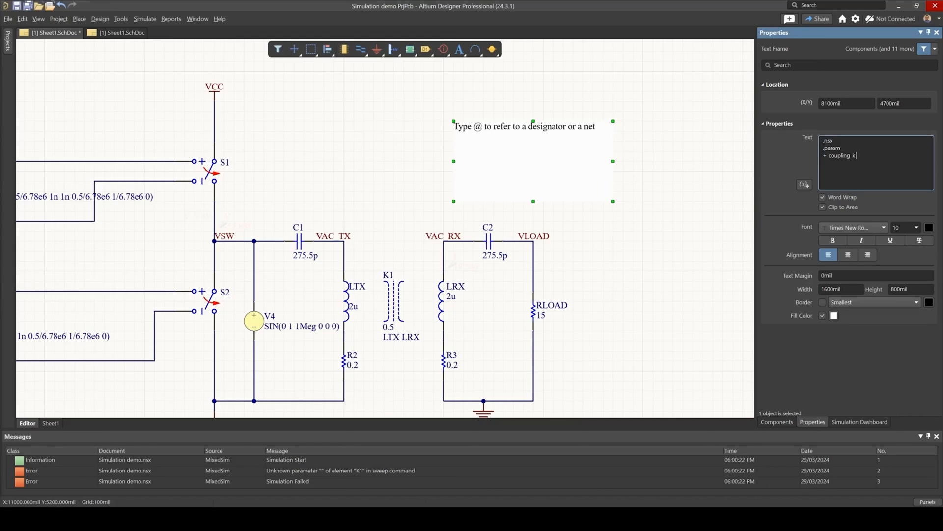
text(= 0.5)
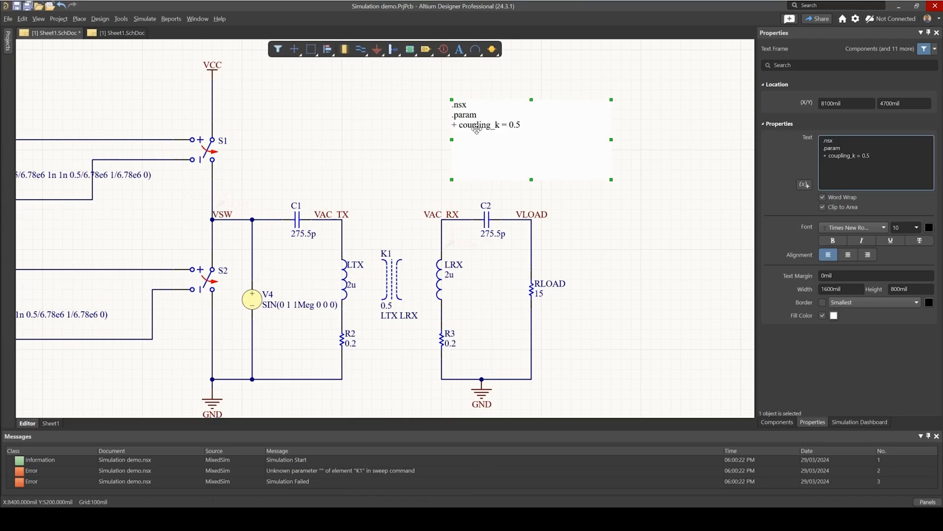
mouse_move(379, 173)
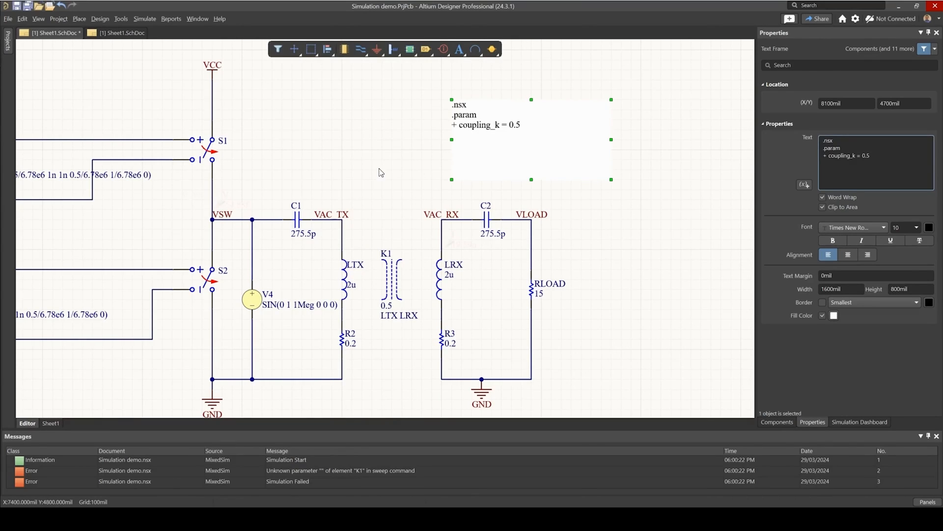
Change K1's Coupling Factor from 0.5 to the parameter coupling_k and commit it.
click(391, 280)
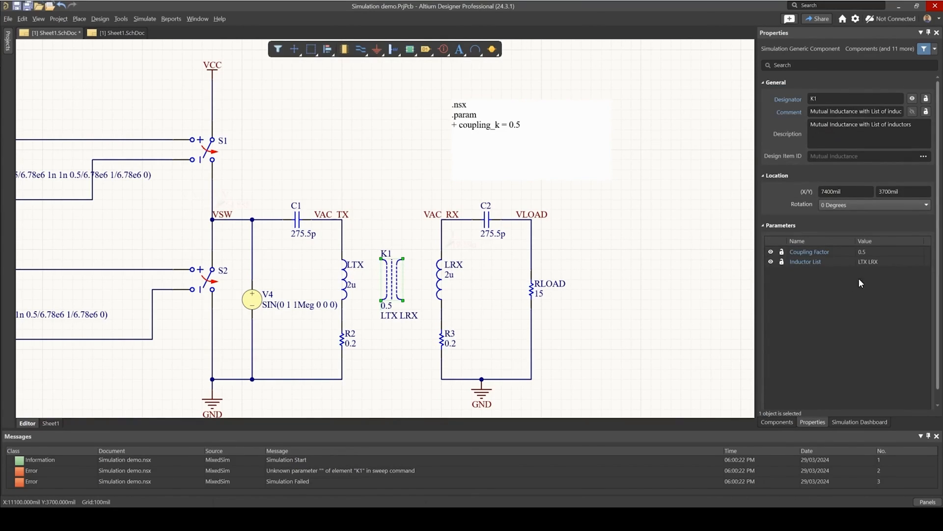
double_click(867, 251)
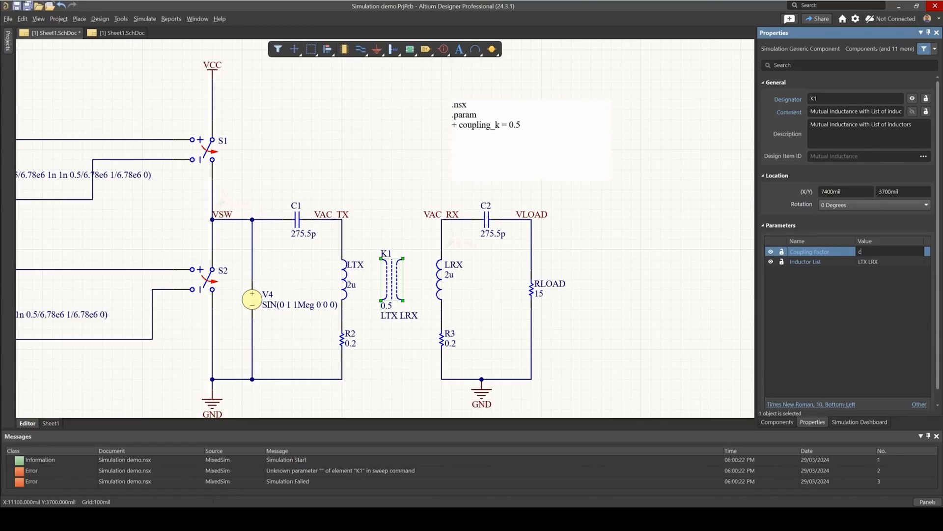
text(oupling)
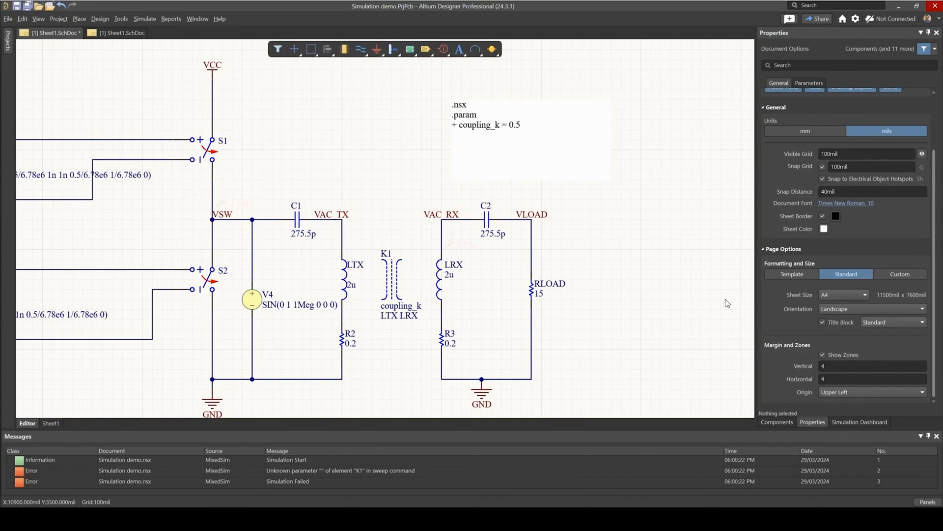
click(859, 422)
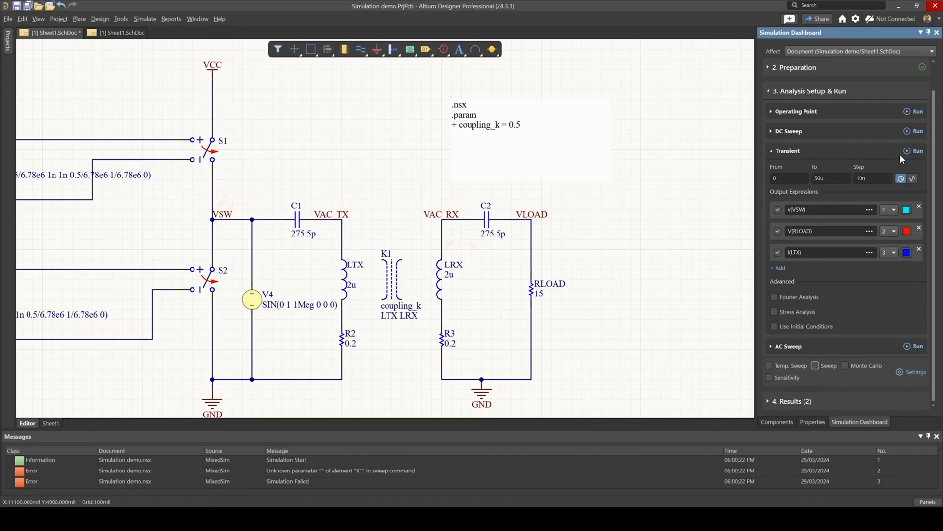
Switch away from the Simulation demo.sdf waveform window back to Sheet1.SchDoc.
click(917, 150)
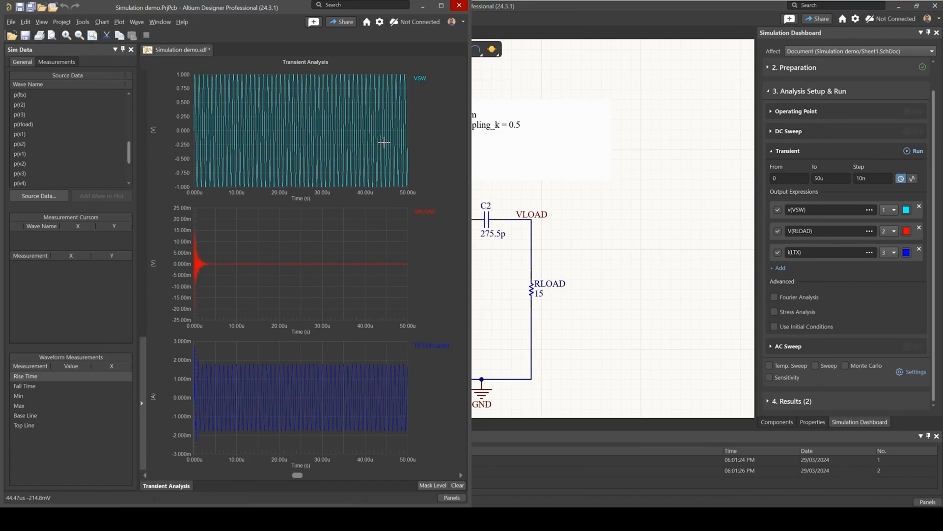
mouse_move(576, 241)
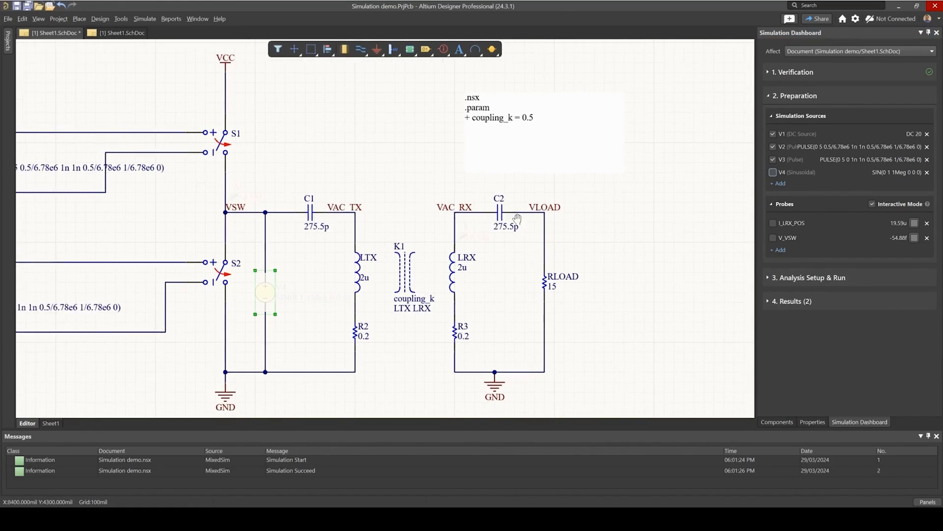
Run the Transient analysis from Analysis Setup & Run and view the resulting waveforms.
drag(361, 240, 445, 271)
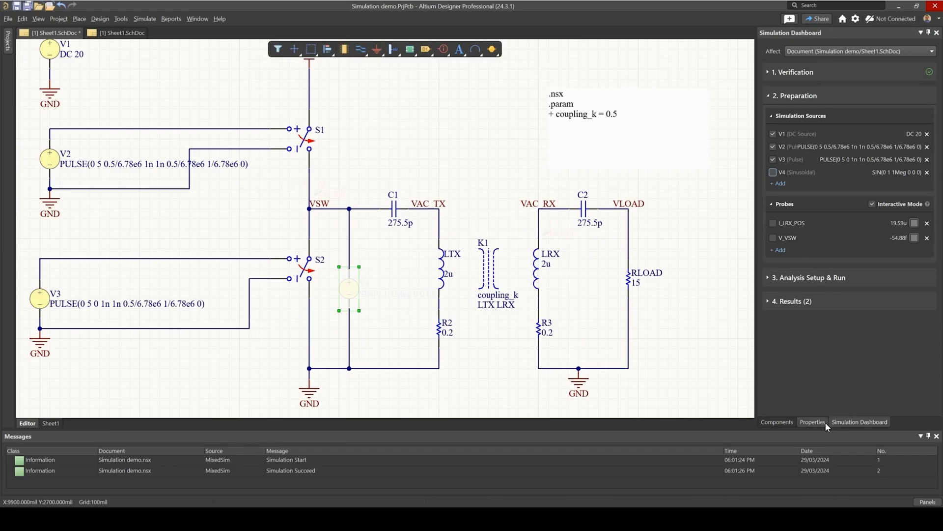
click(808, 277)
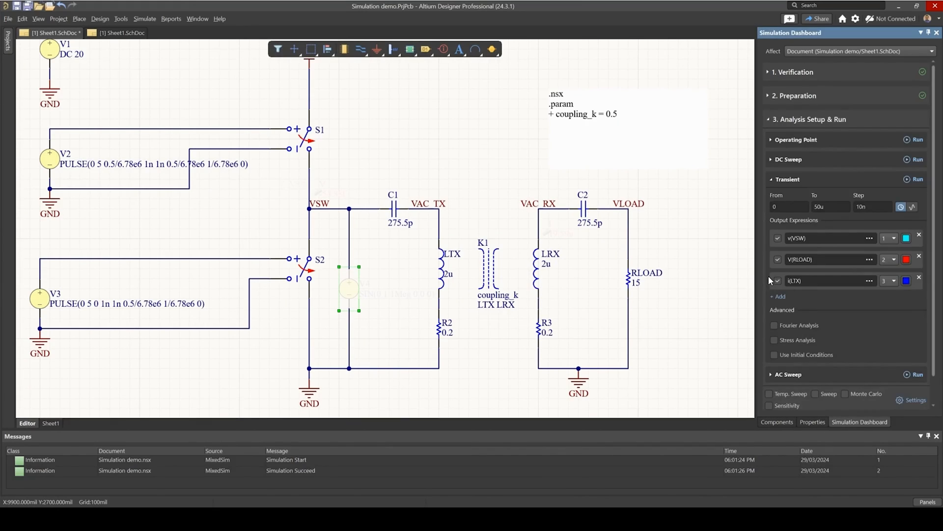
click(917, 179)
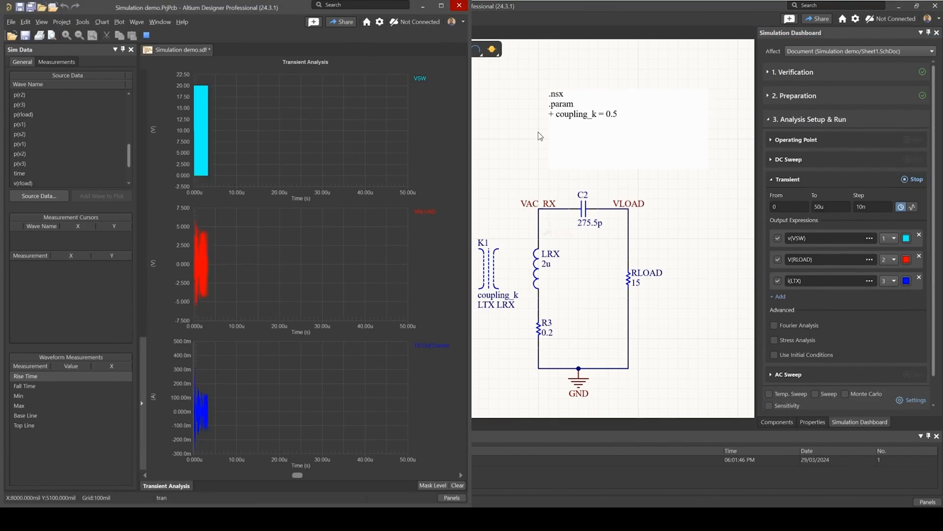
click(914, 179)
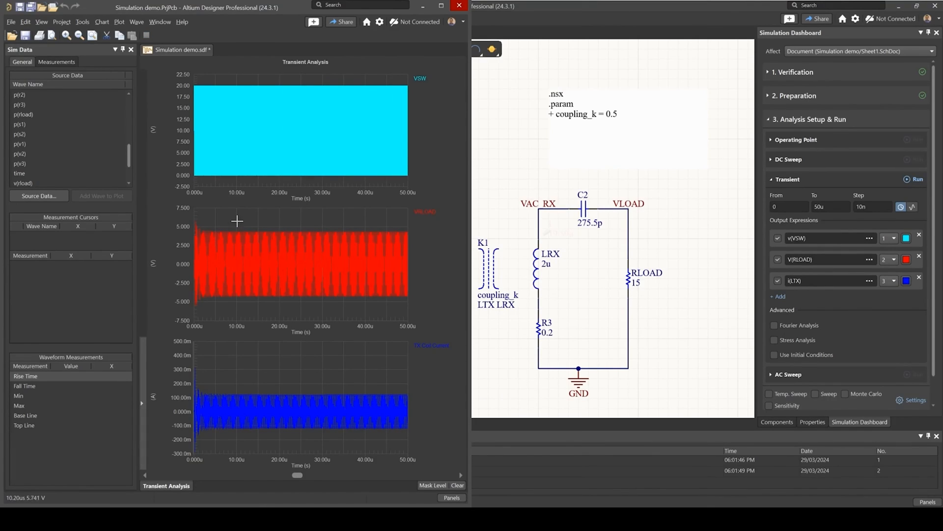
mouse_move(503, 183)
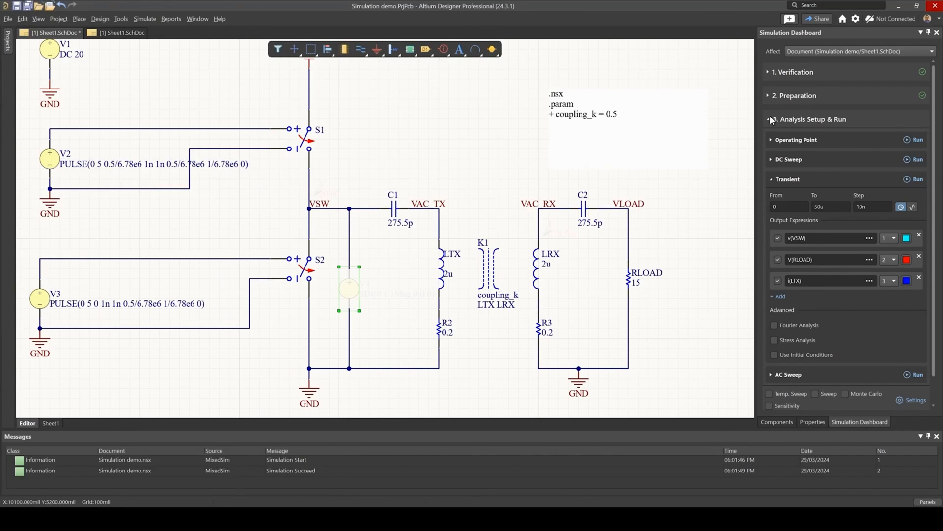
Enable source V4 in Preparation and tick Sweep for the AC Sweep analysis.
click(794, 95)
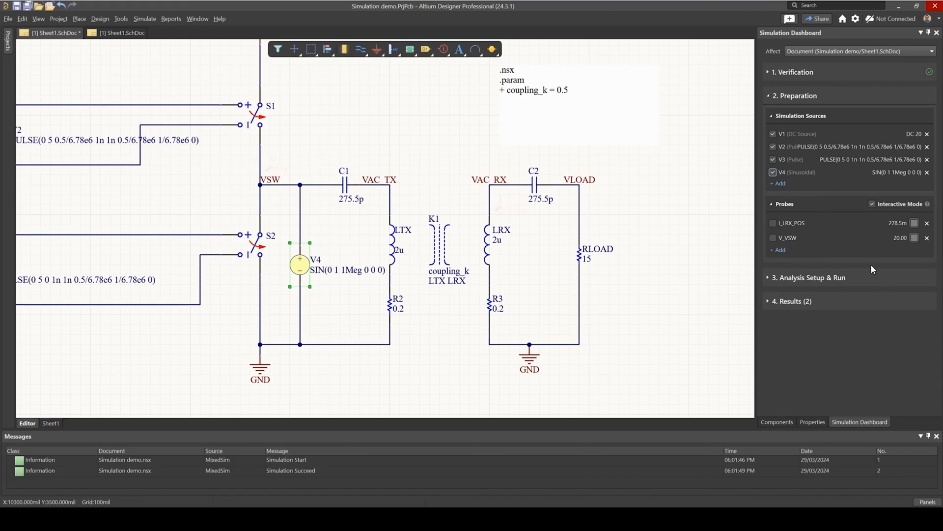
click(809, 277)
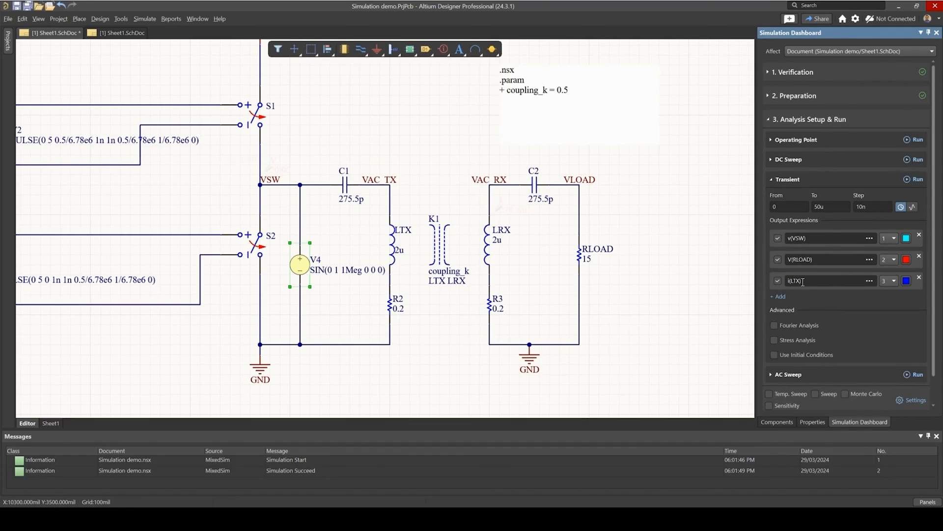
click(789, 199)
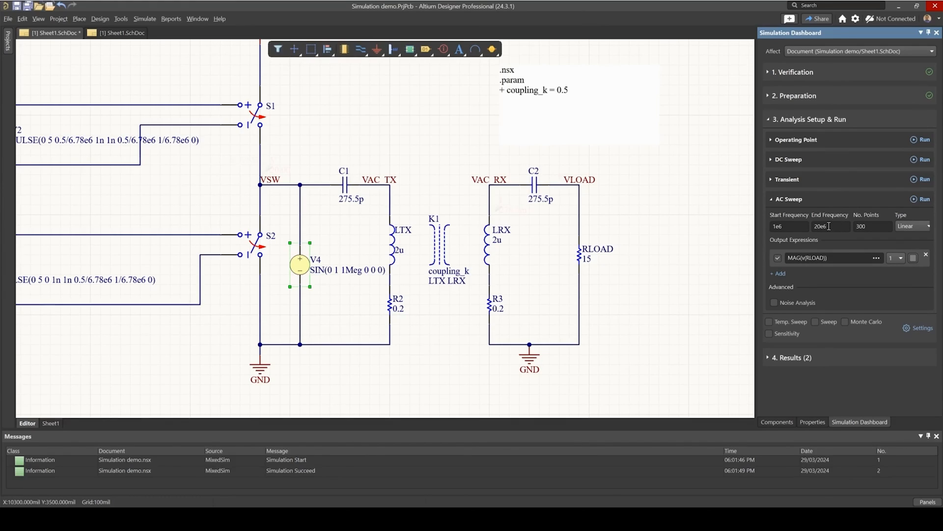
mouse_move(823, 325)
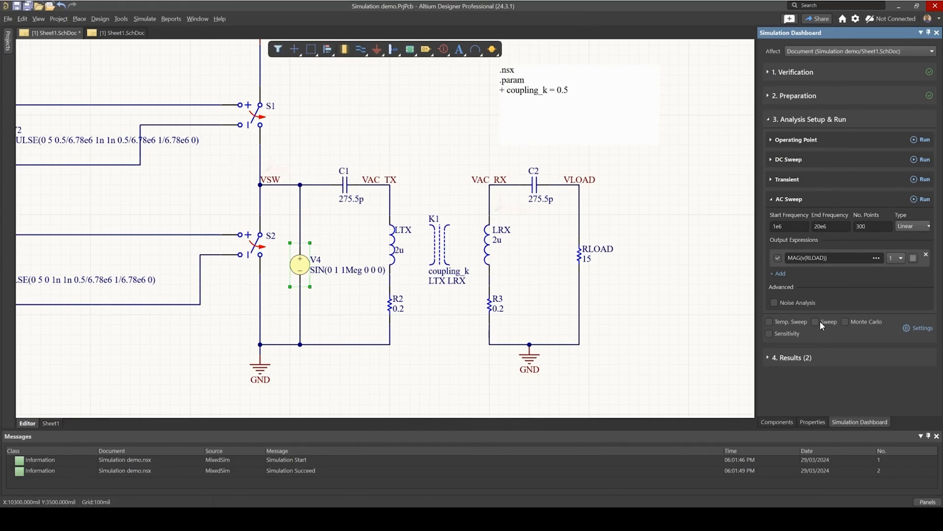
click(816, 322)
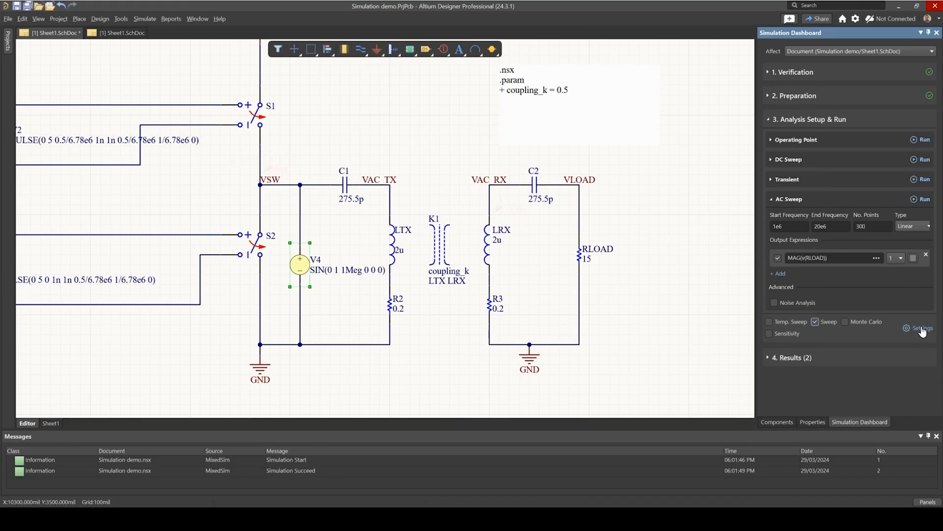
In Advanced Analysis Settings, sweep coupling_k instead of K1 (0.1 to 0.8, step 0.1) and accept.
click(921, 328)
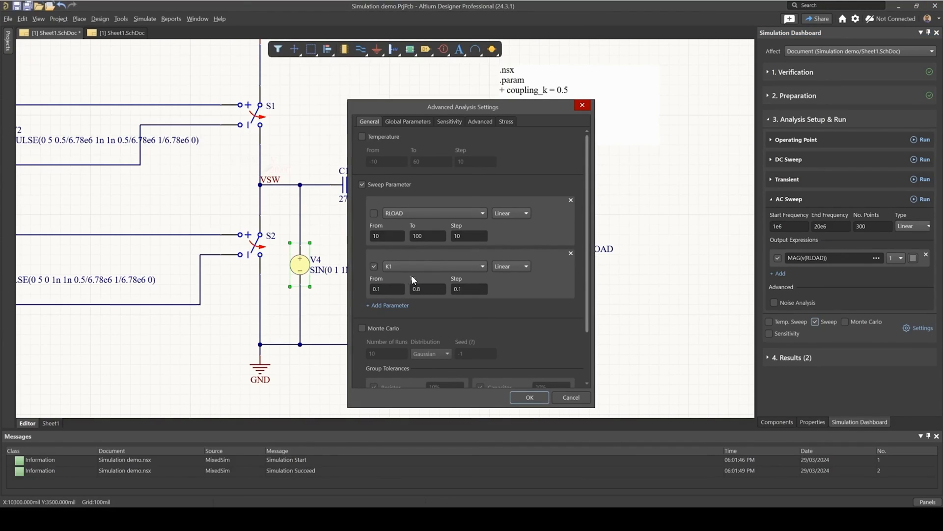
click(481, 266)
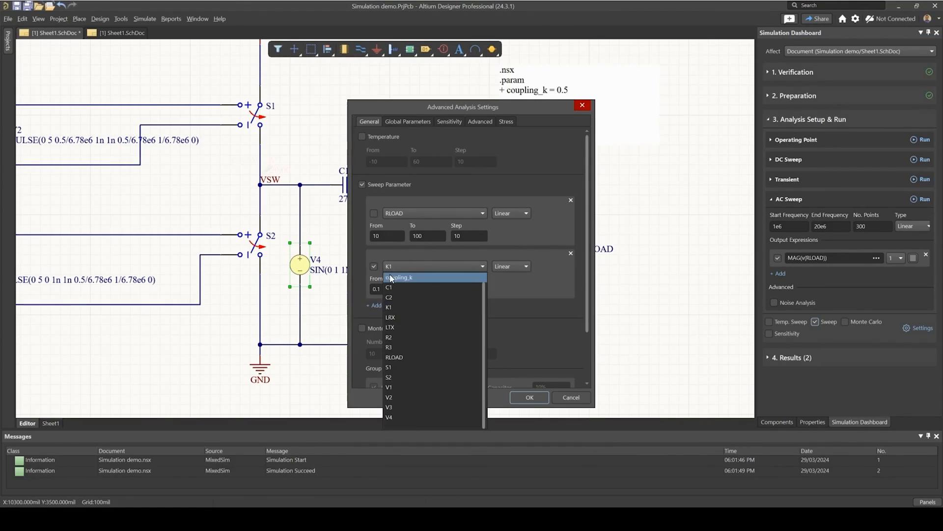
click(399, 277)
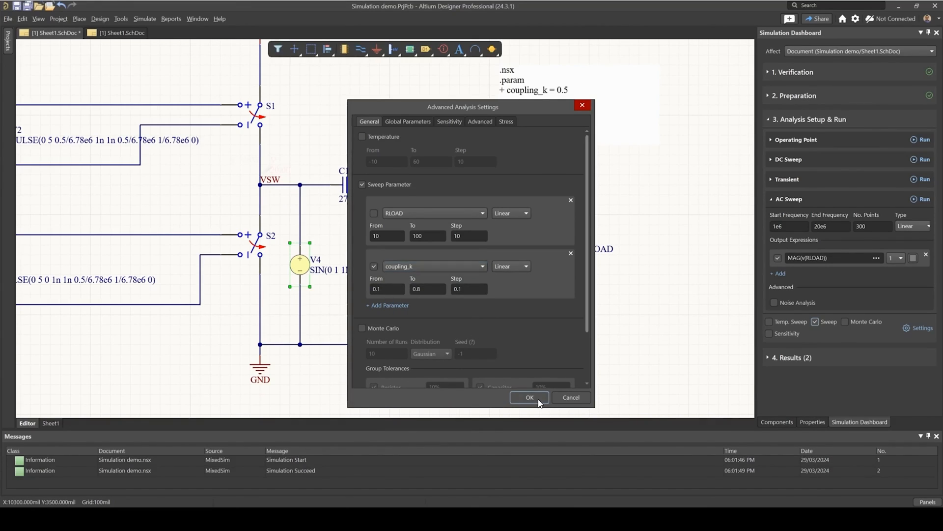
click(528, 397)
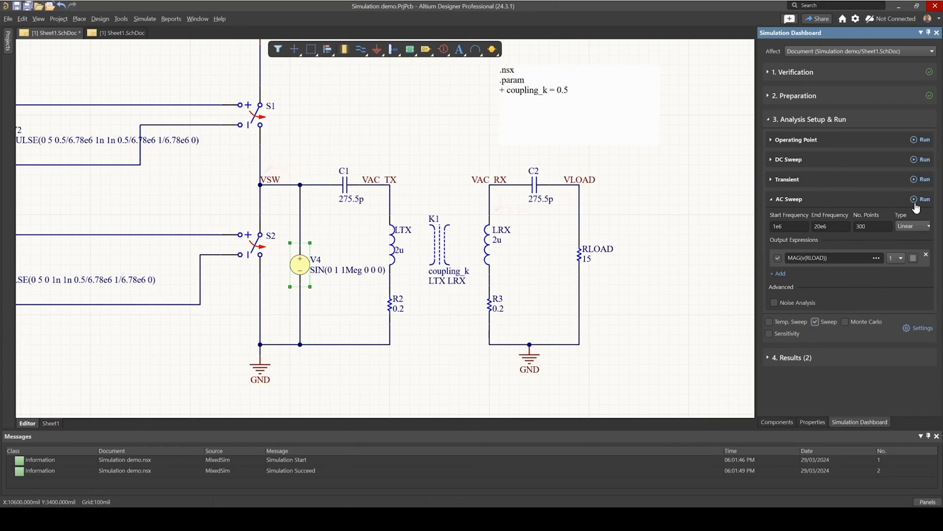
Run the AC sweep over coupling_k and maximize the waveform viewer.
click(923, 199)
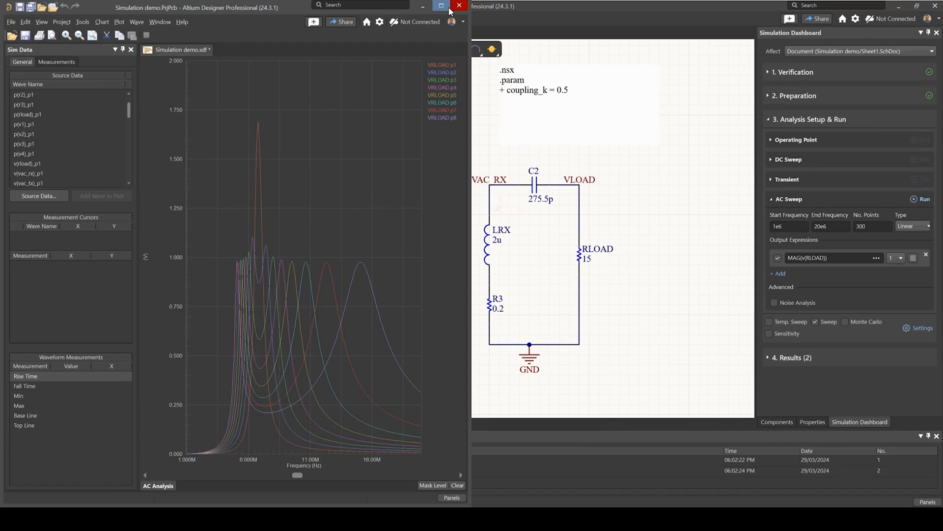
click(440, 6)
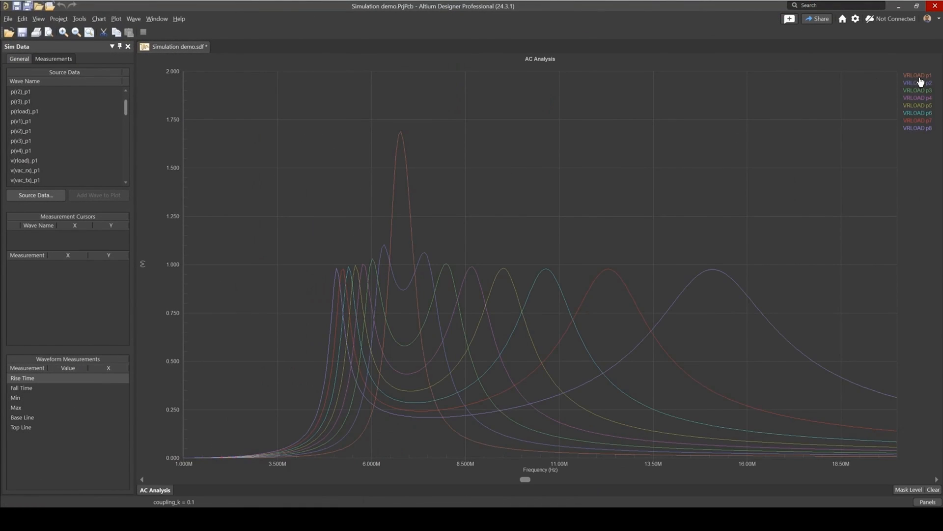
Highlight the VRLOAD p1, p7 and p8 response curves, then return to the schematic.
click(917, 76)
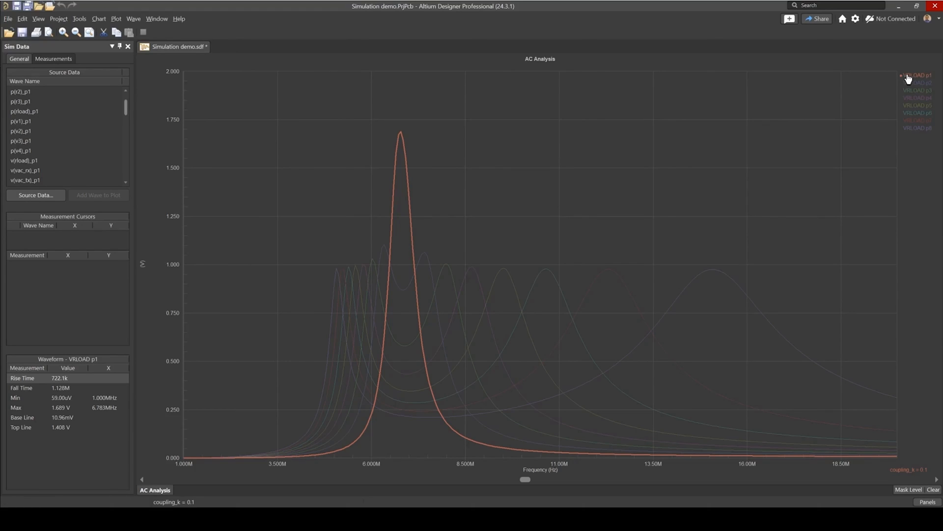
click(917, 120)
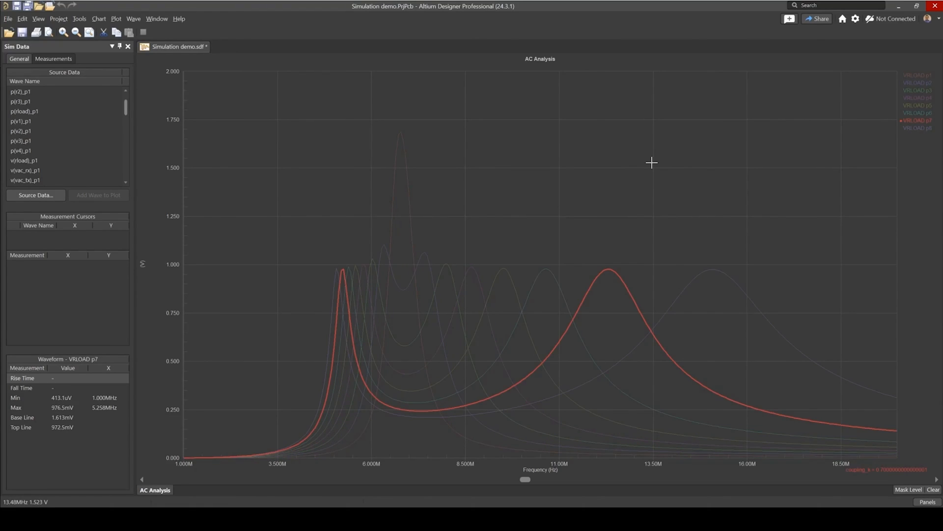
mouse_move(651, 160)
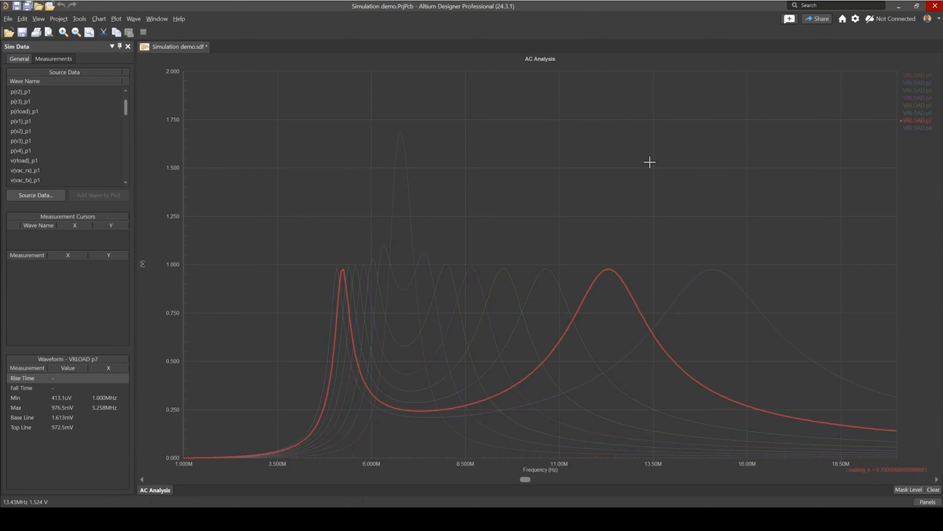
click(917, 76)
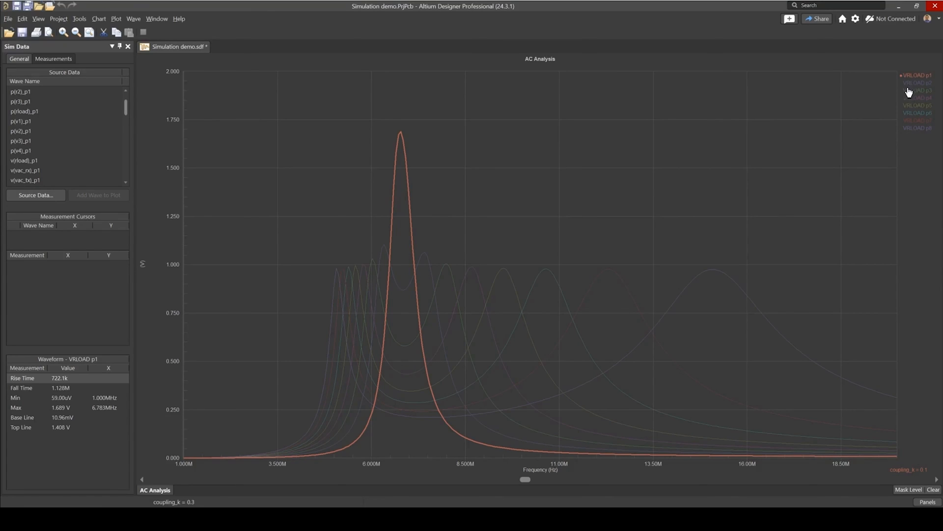
click(916, 127)
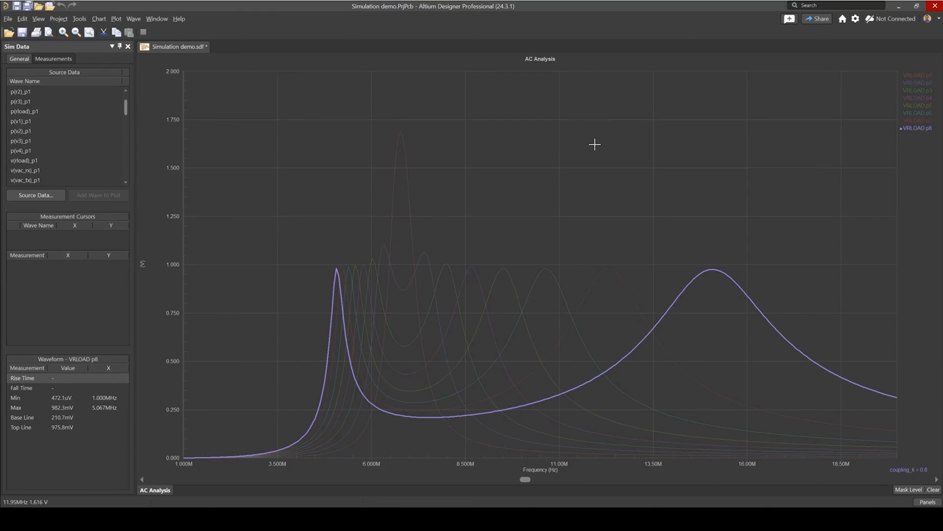
click(917, 76)
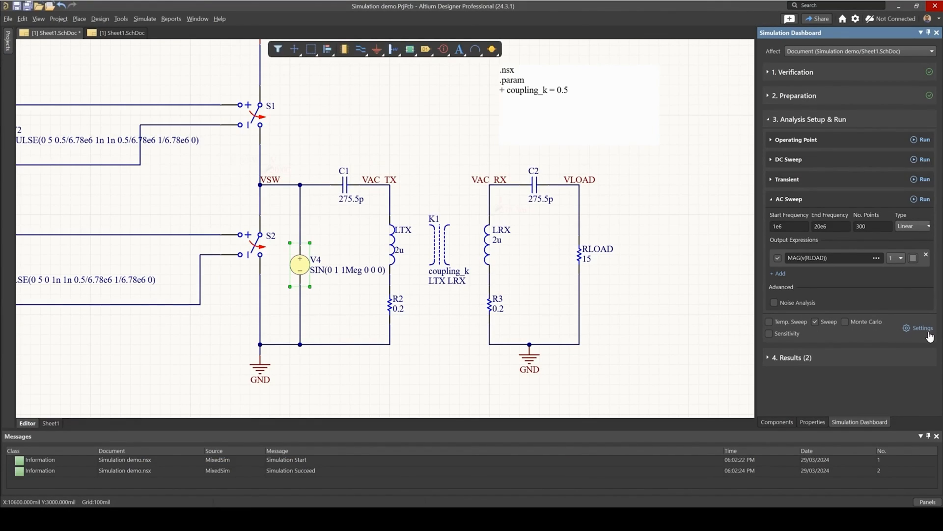
Review the sweep settings and rerun the AC sweep, overlaying twelve VRLOAD curves p1–p12.
click(920, 328)
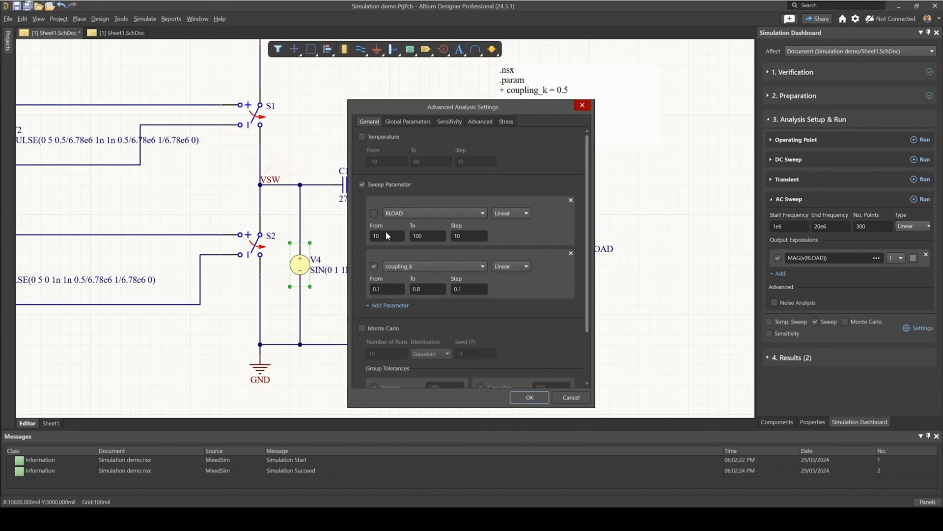
click(374, 213)
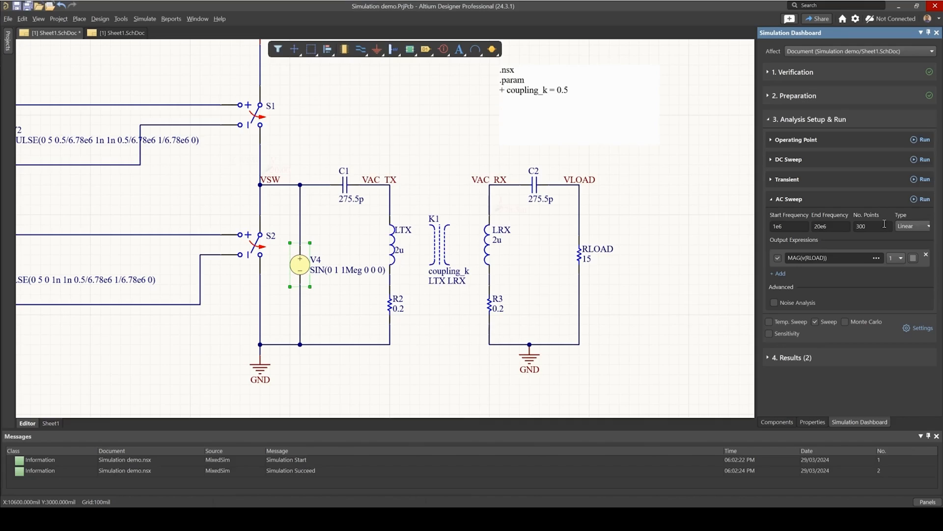
click(923, 199)
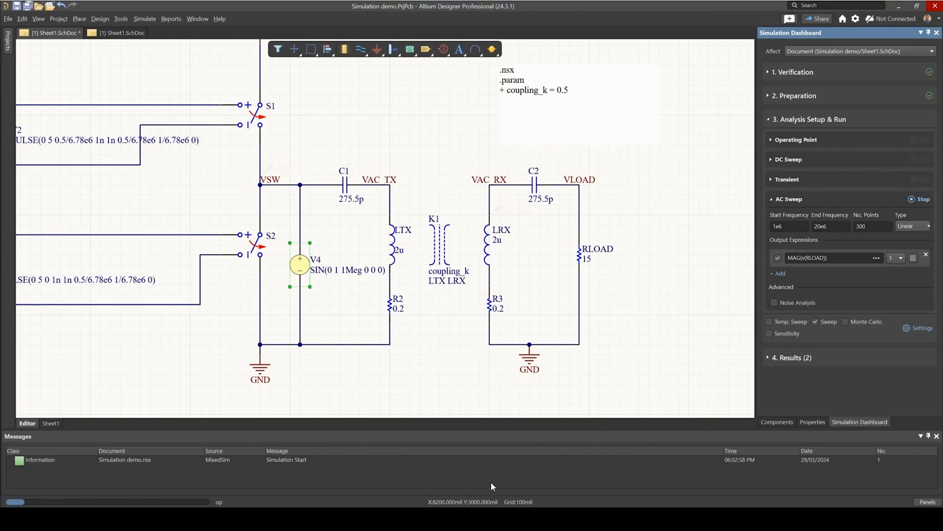
click(924, 199)
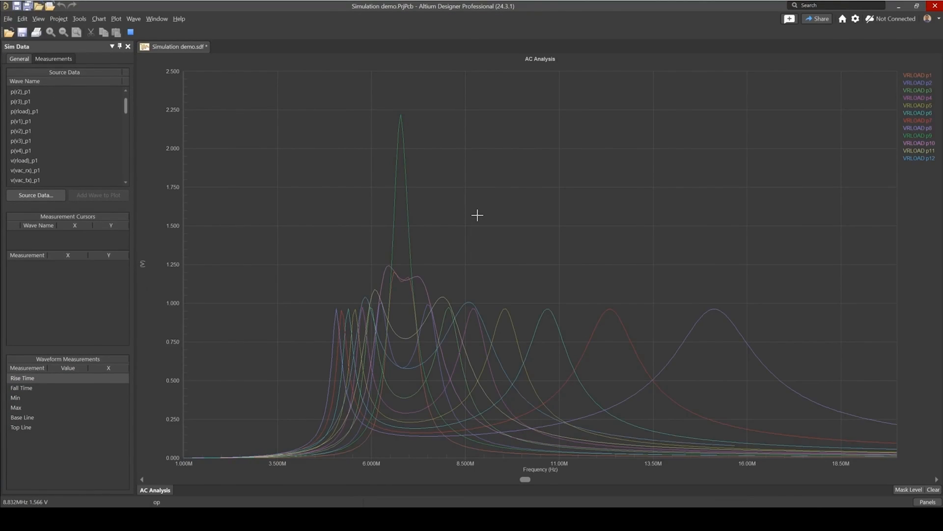